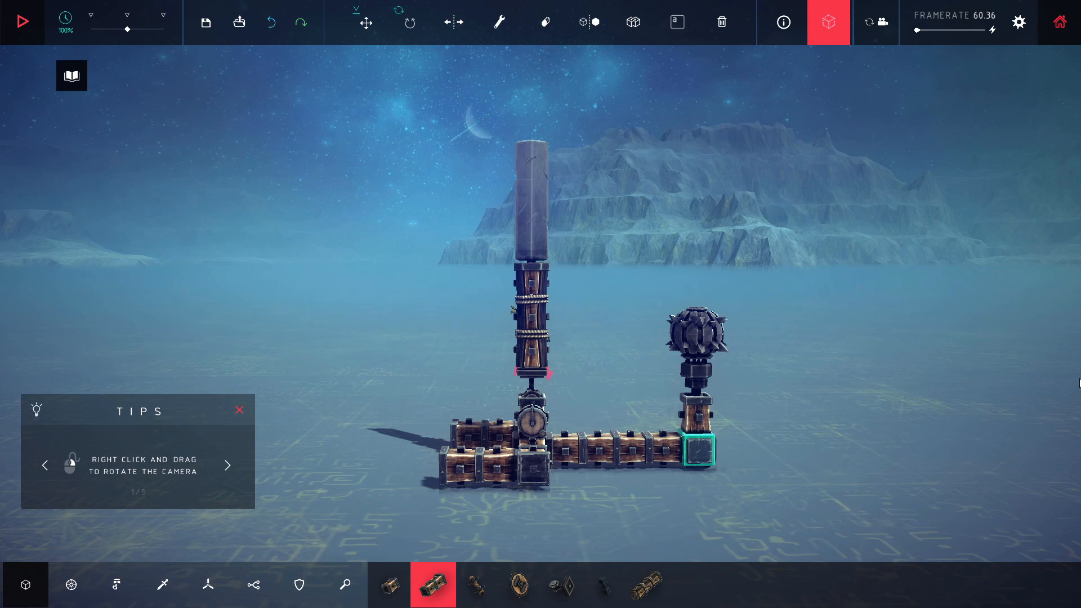
mouse_move(1068, 371)
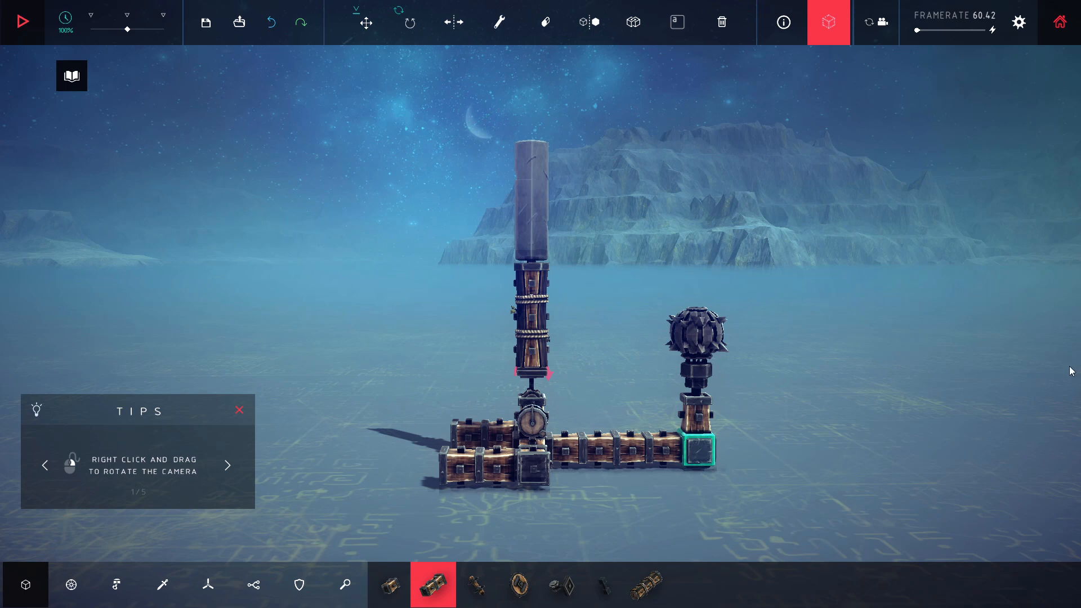
mouse_move(996, 363)
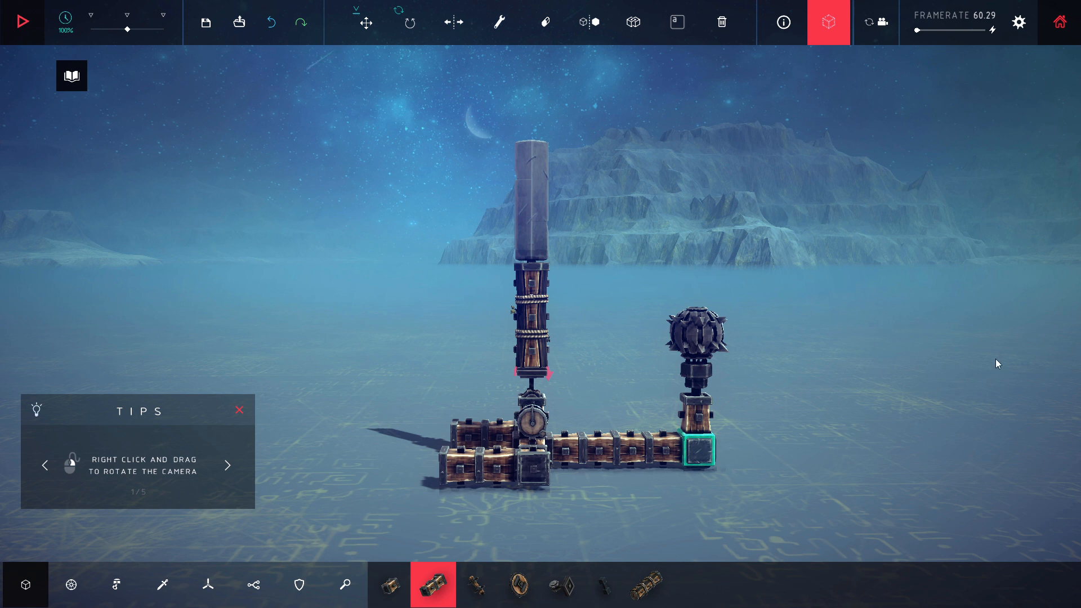
mouse_move(1001, 350)
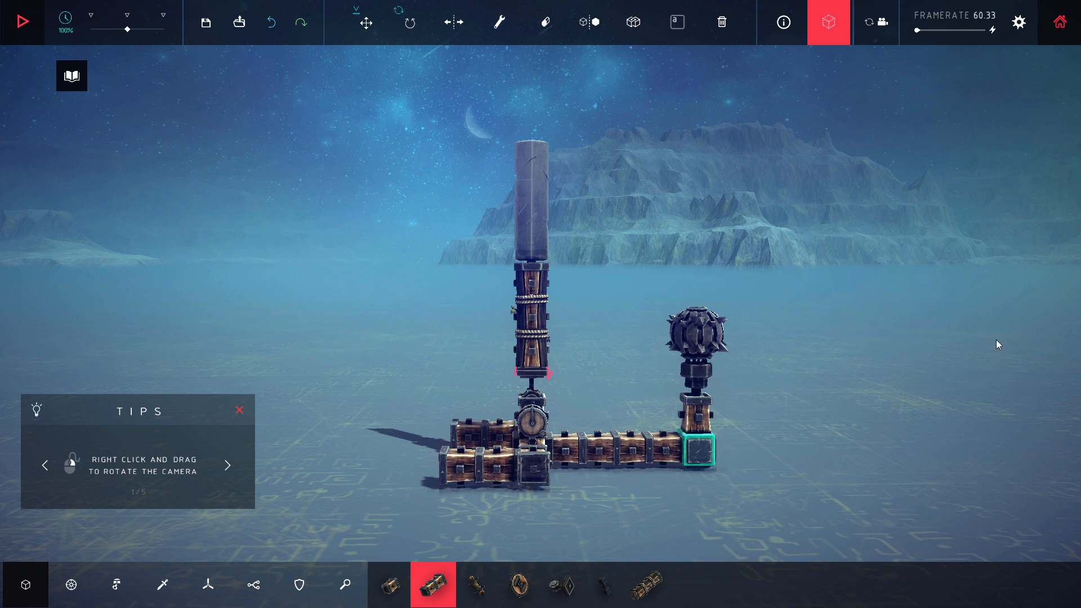
mouse_move(981, 342)
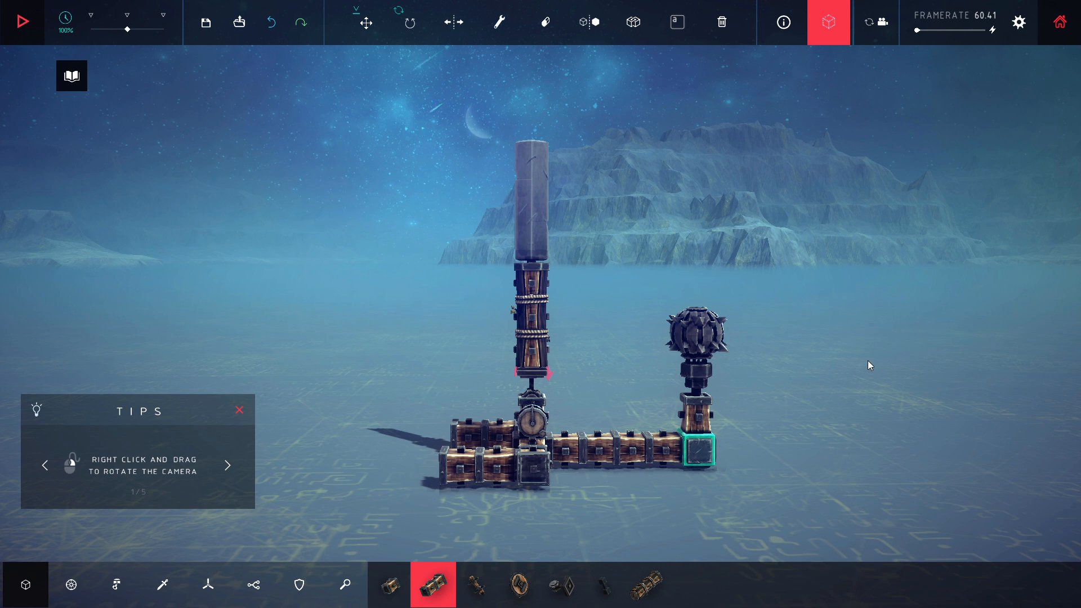
mouse_move(826, 365)
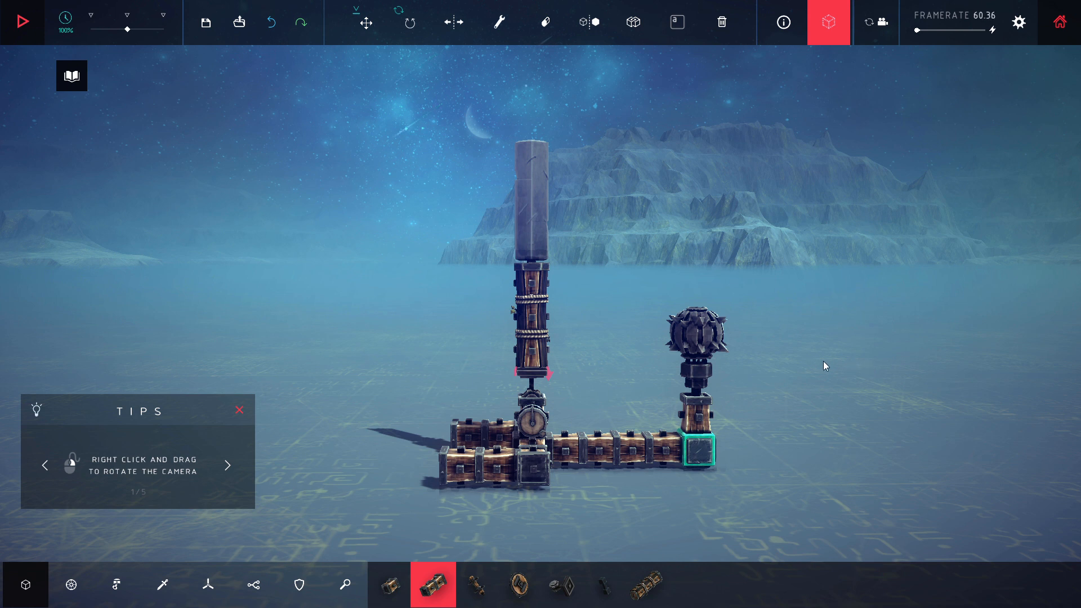
mouse_move(835, 349)
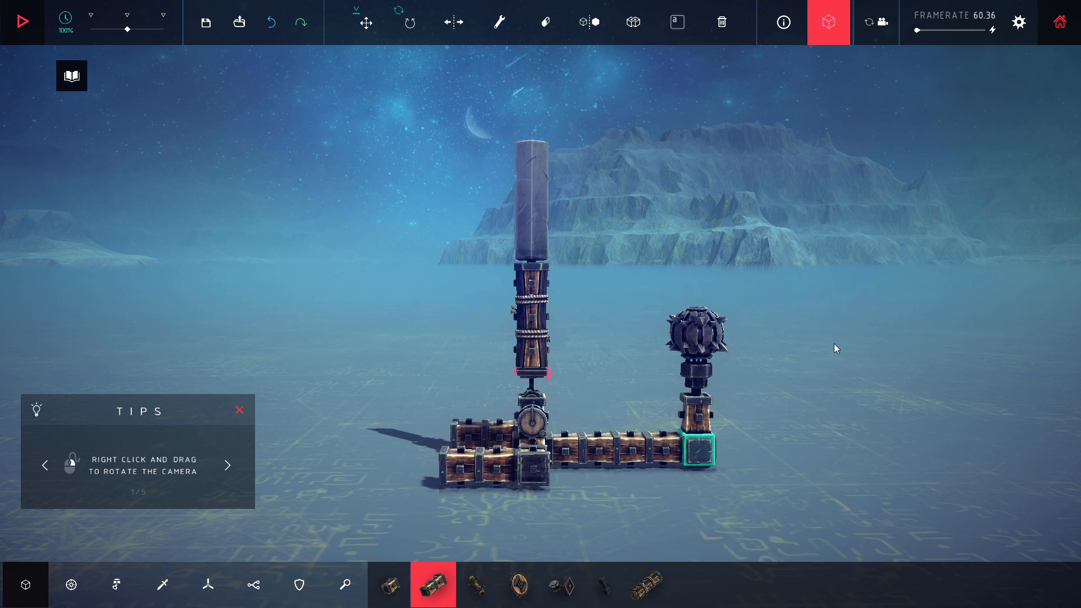
mouse_move(826, 352)
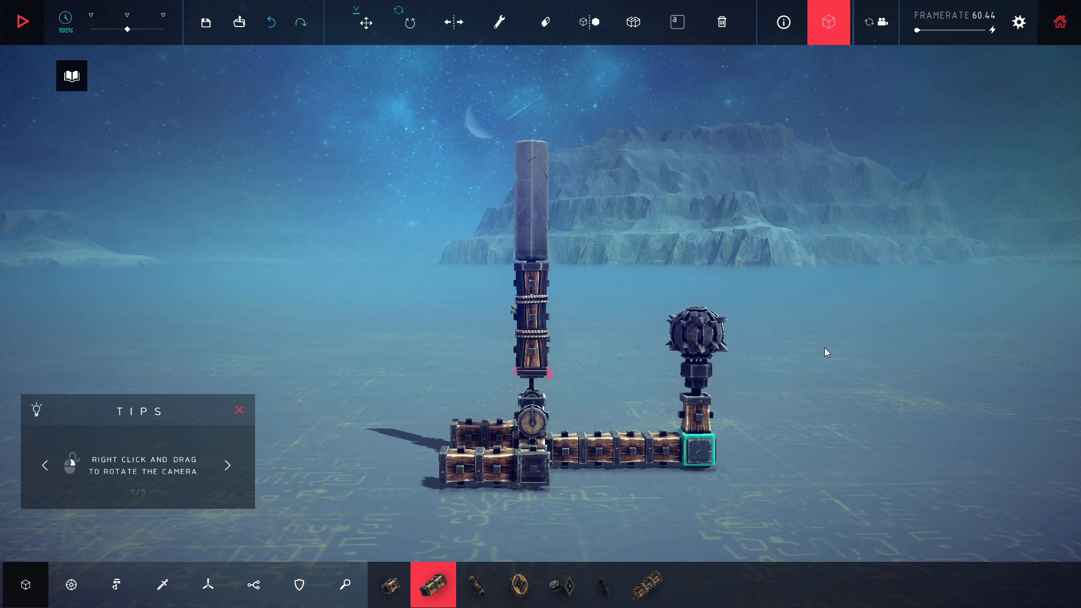
mouse_move(833, 339)
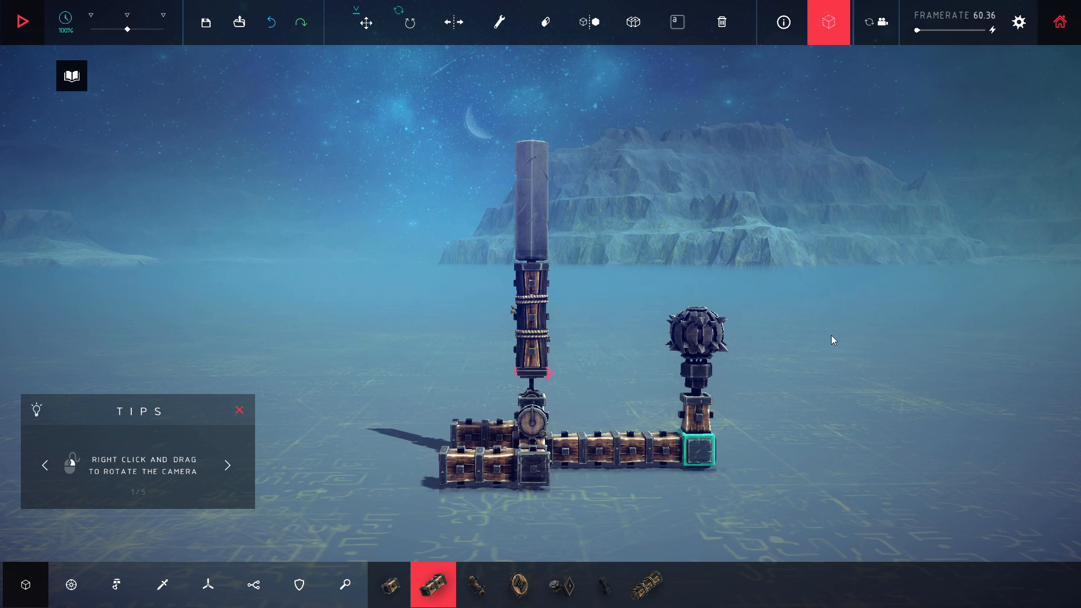
mouse_move(572, 372)
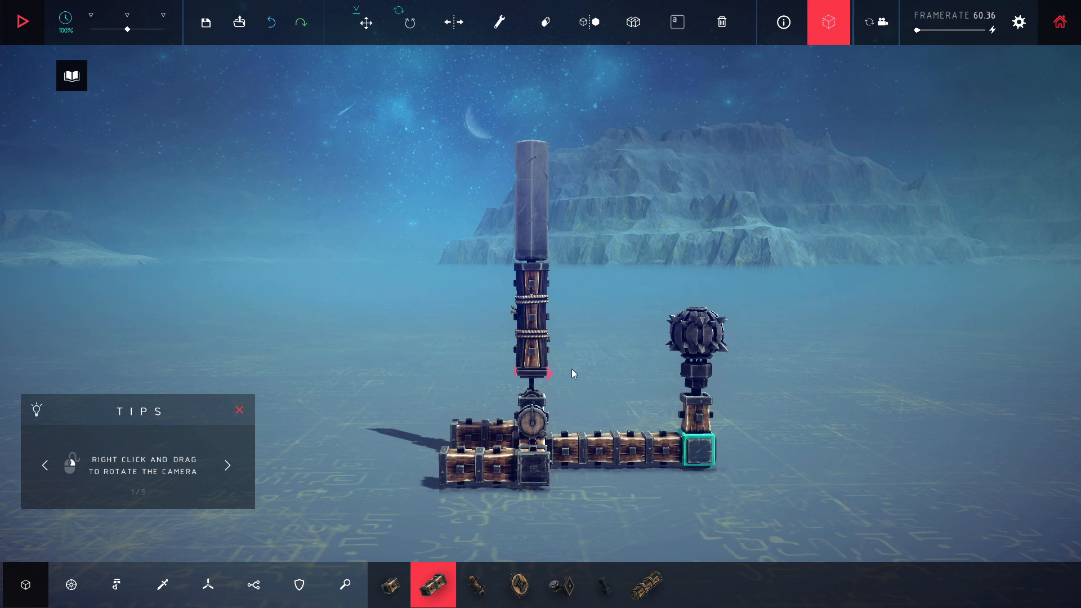
mouse_move(826, 316)
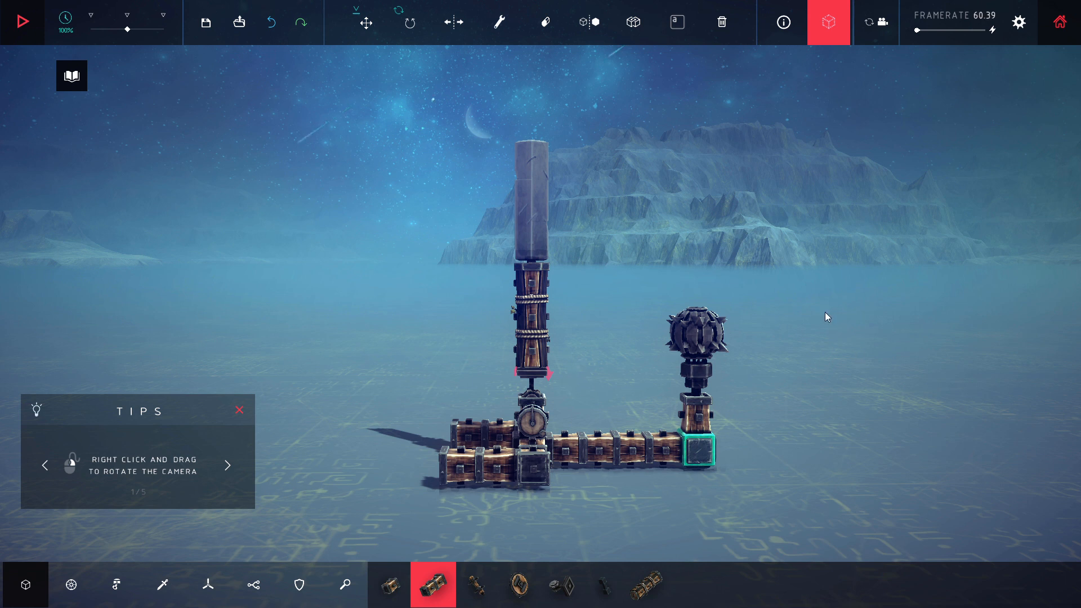
mouse_move(832, 378)
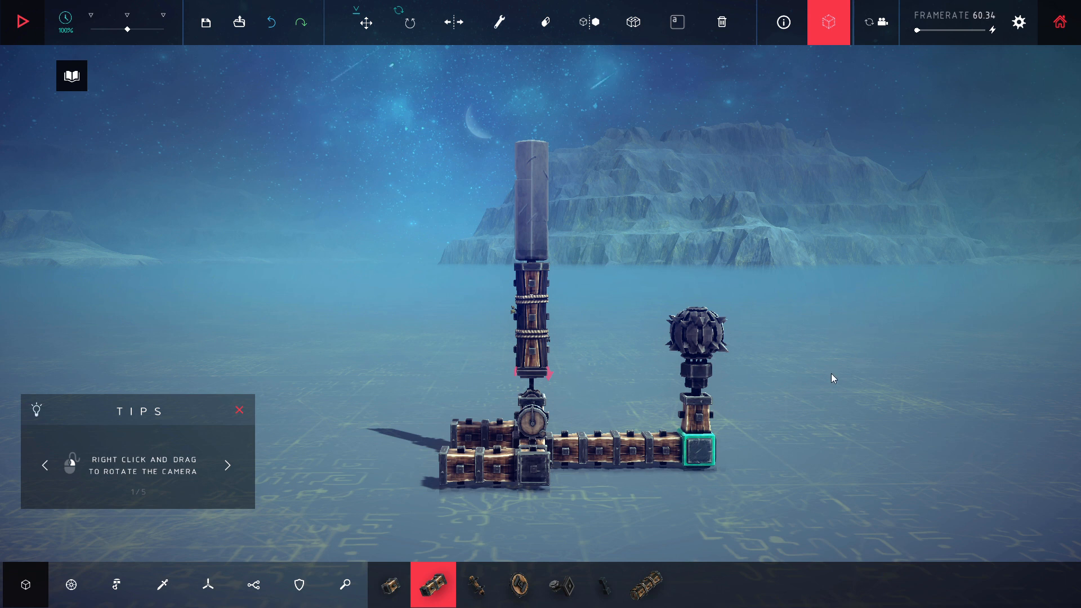
mouse_move(826, 376)
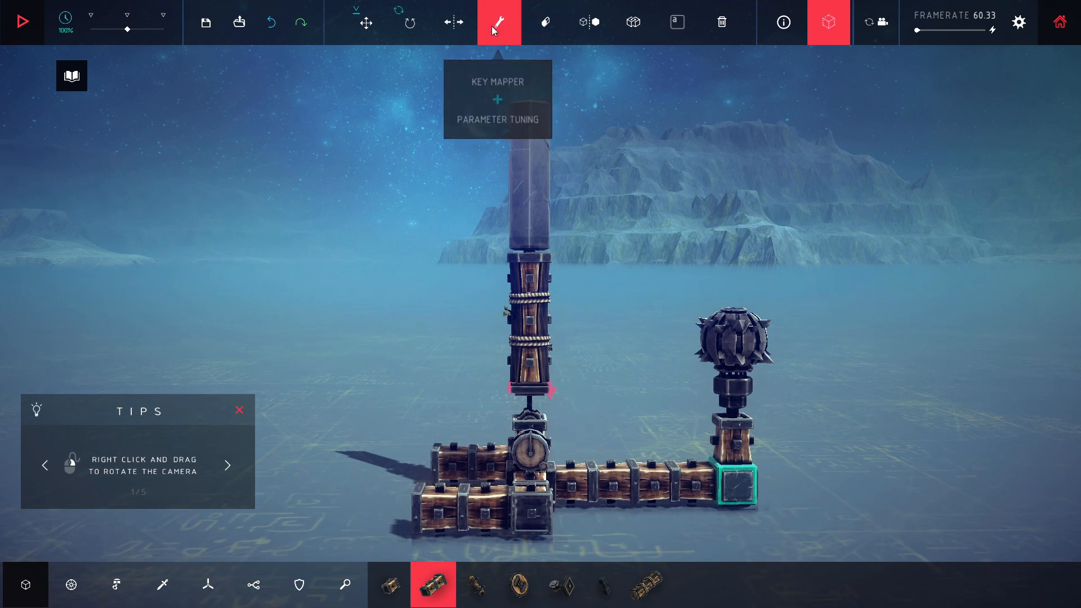
In key-mapping mode, check the timer block: Automatic, Wait 3.00s, Emulation Duration 5.00s.
click(532, 450)
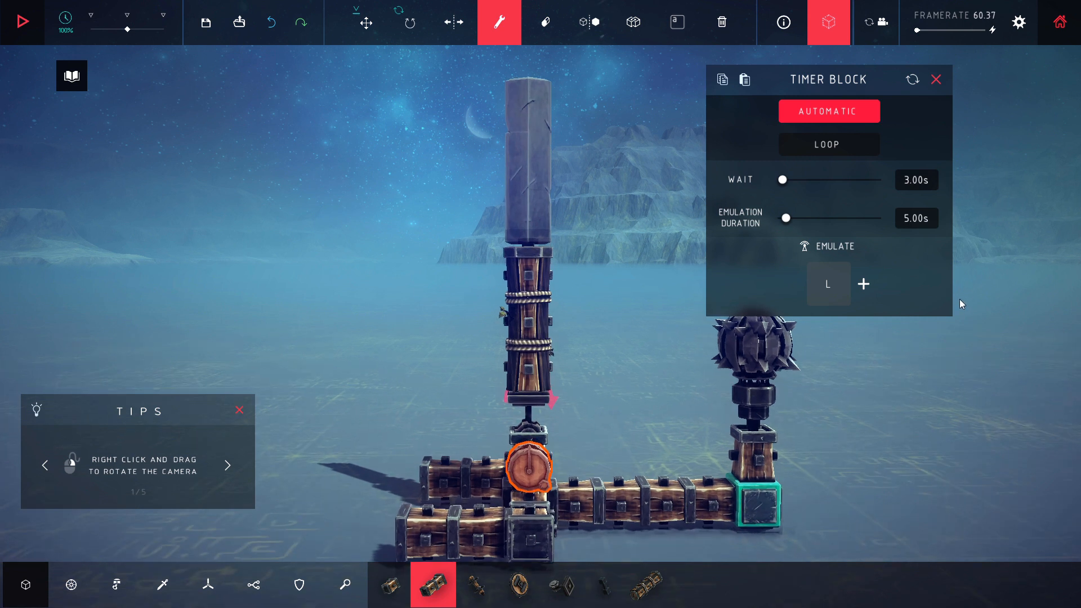
mouse_move(875, 197)
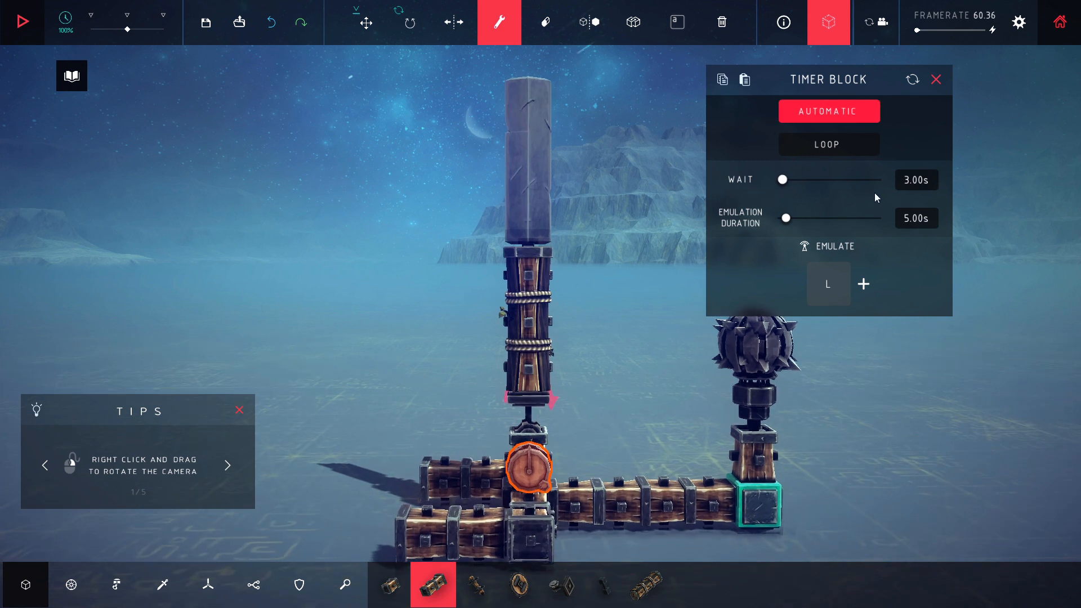
mouse_move(924, 186)
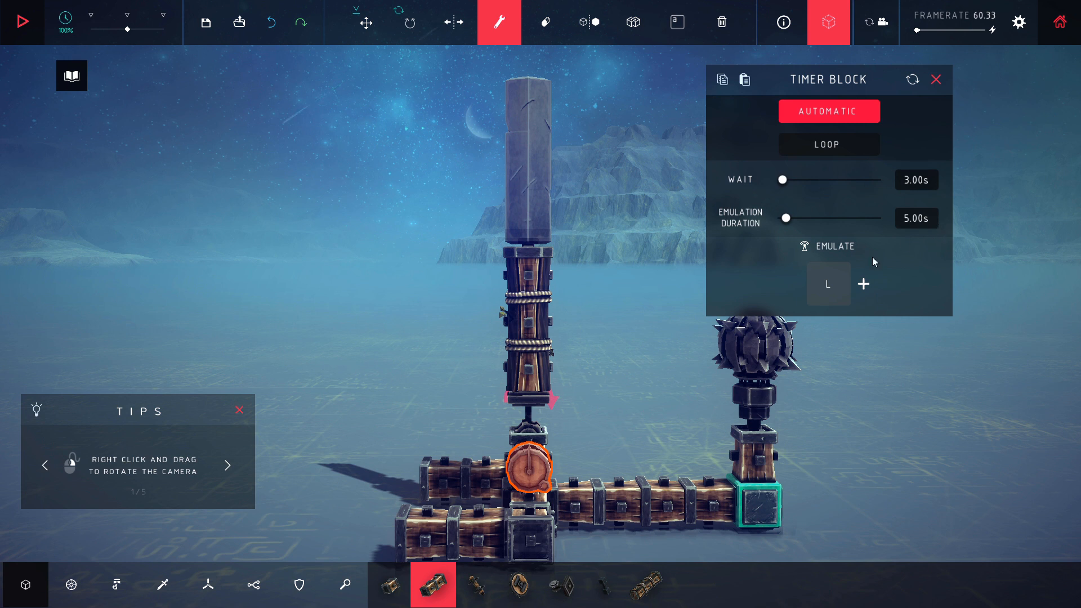
mouse_move(934, 223)
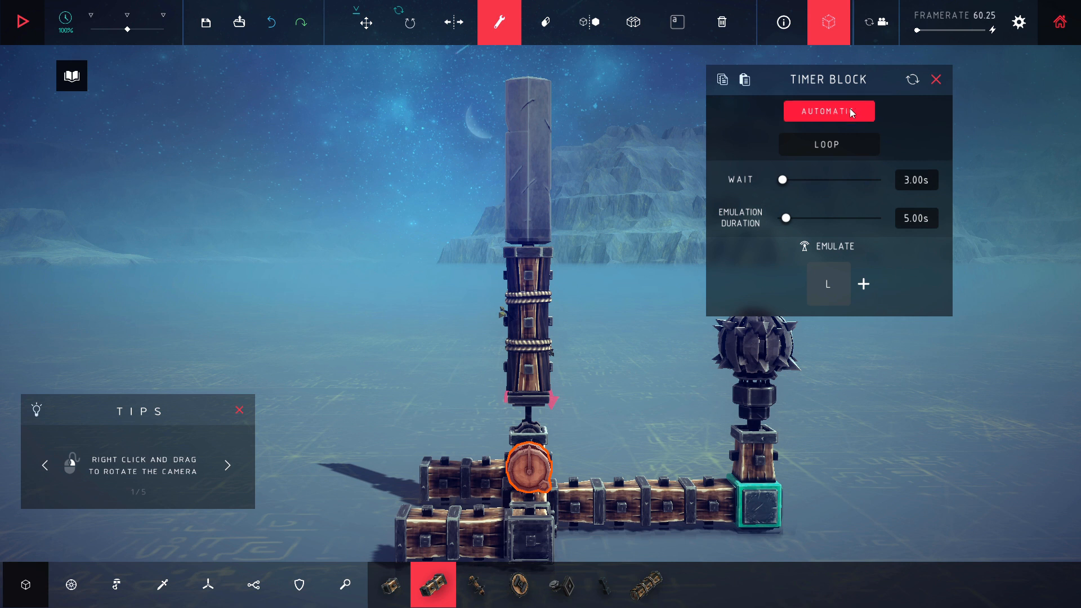
click(828, 111)
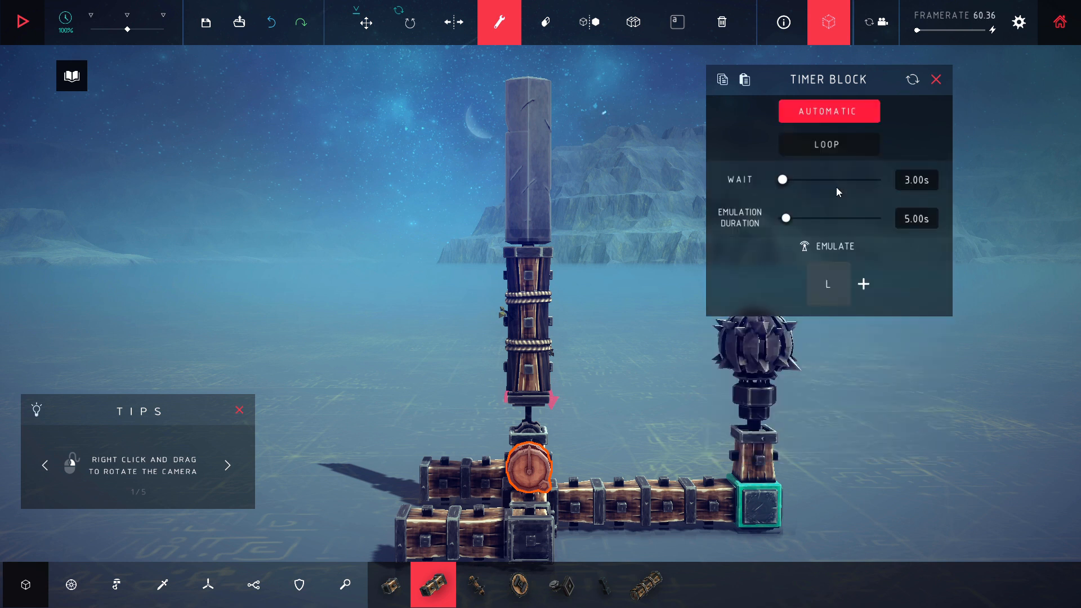
mouse_move(1025, 128)
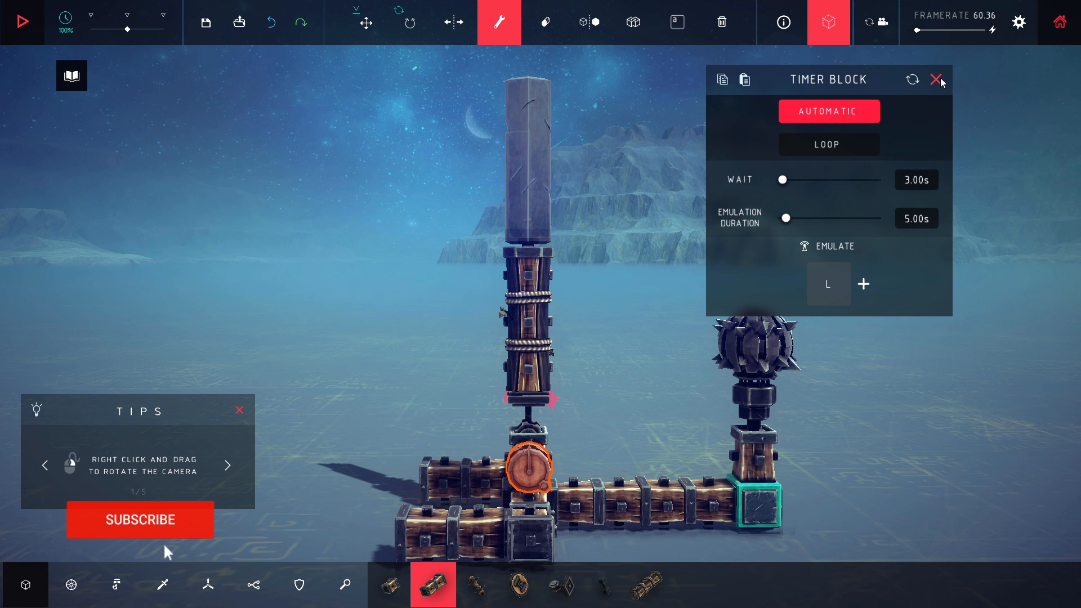
click(939, 80)
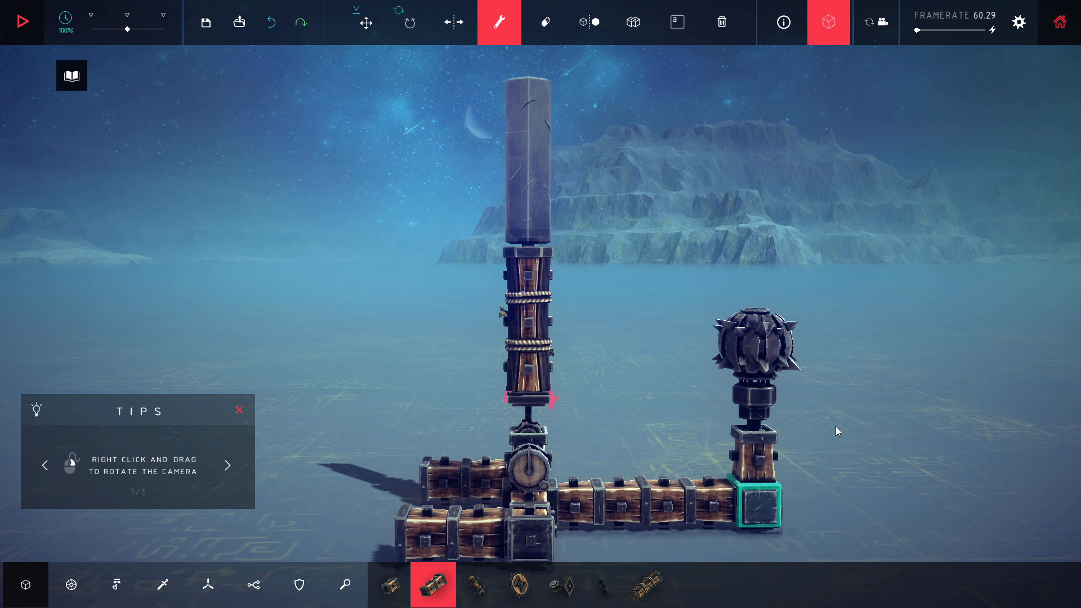
mouse_move(790, 234)
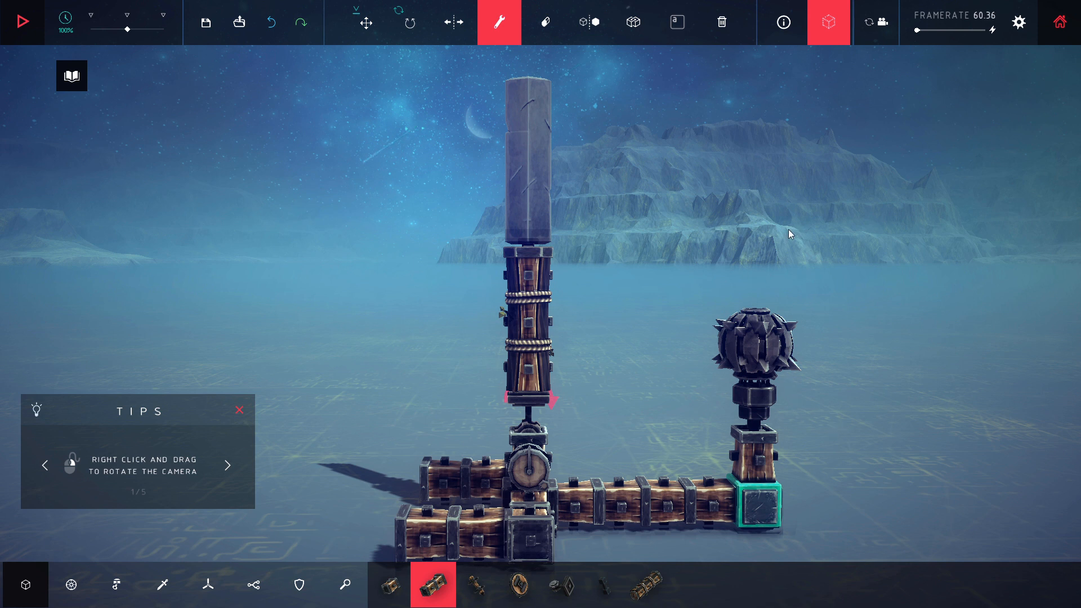
Start the simulation so the timer machine fires and scatters its blocks.
click(22, 21)
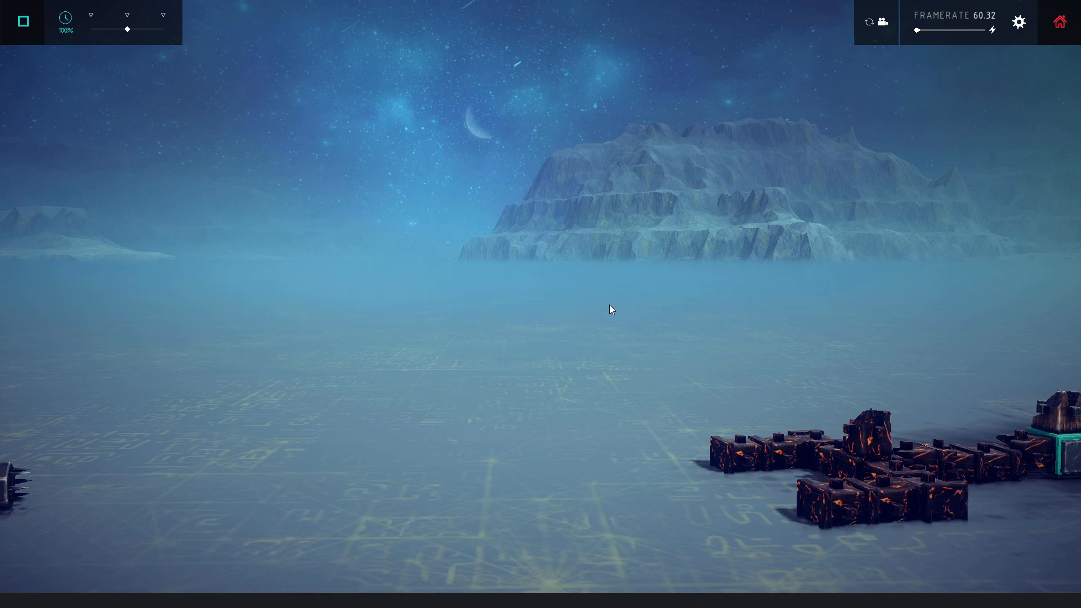
mouse_move(638, 290)
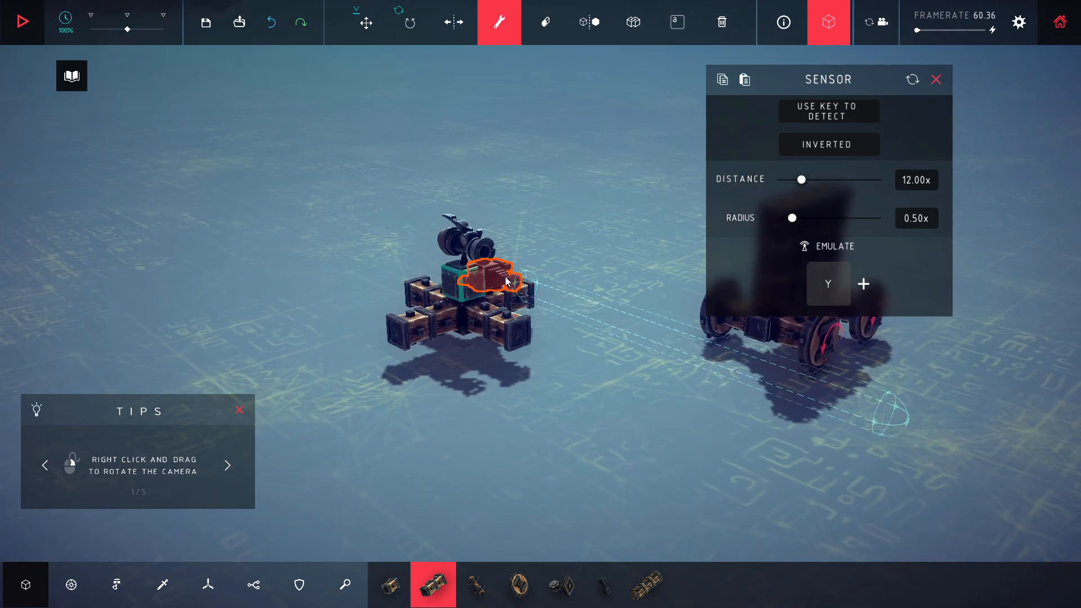
Bind the sensor's emulate key to Y and adjust the water cannon's settings.
click(828, 284)
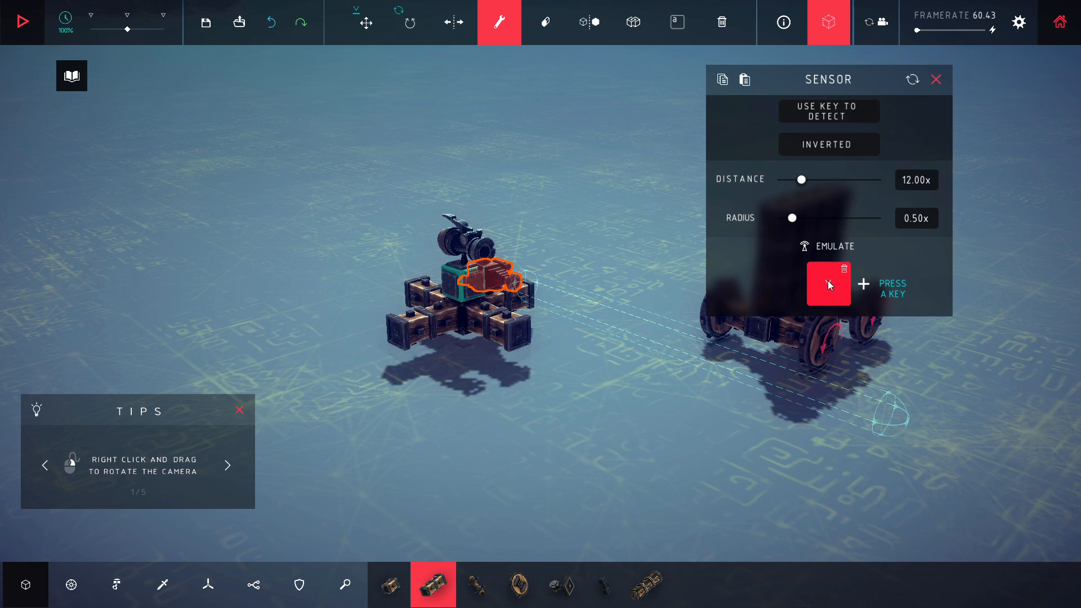
key(y)
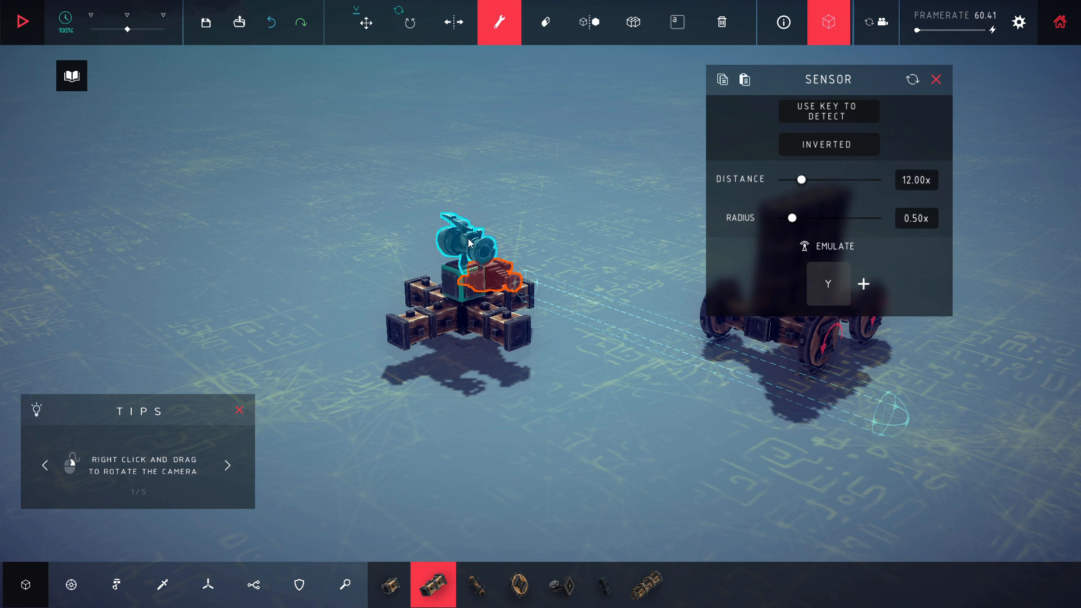
click(469, 245)
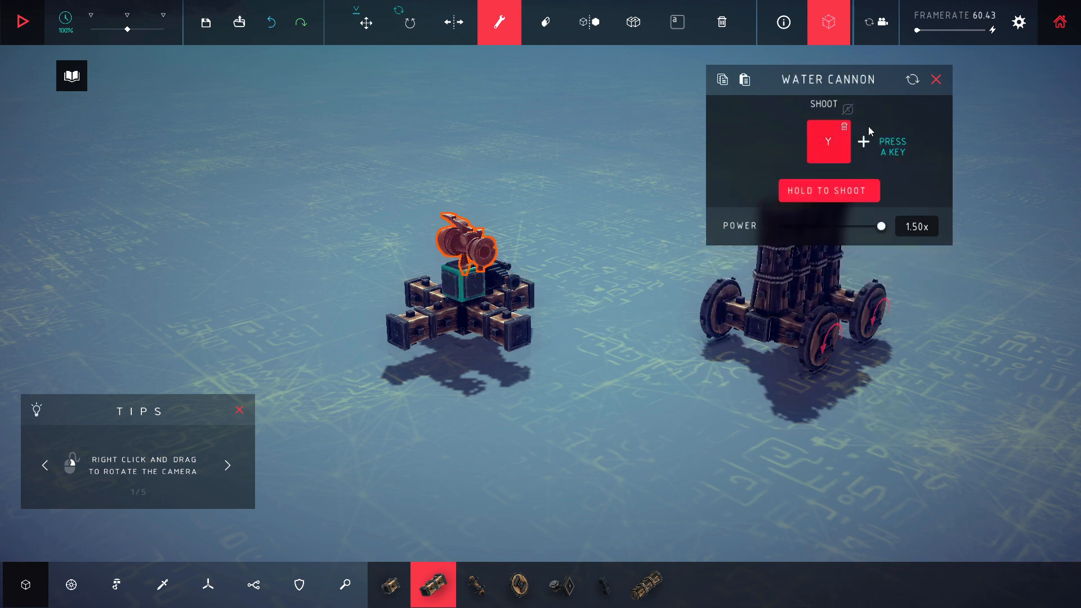
click(486, 276)
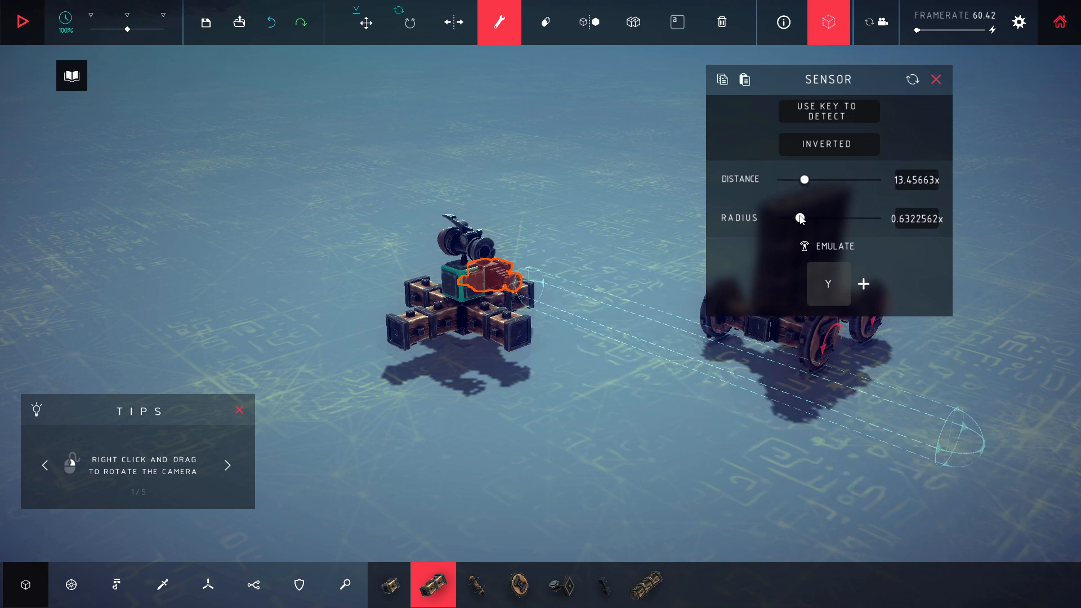
click(935, 79)
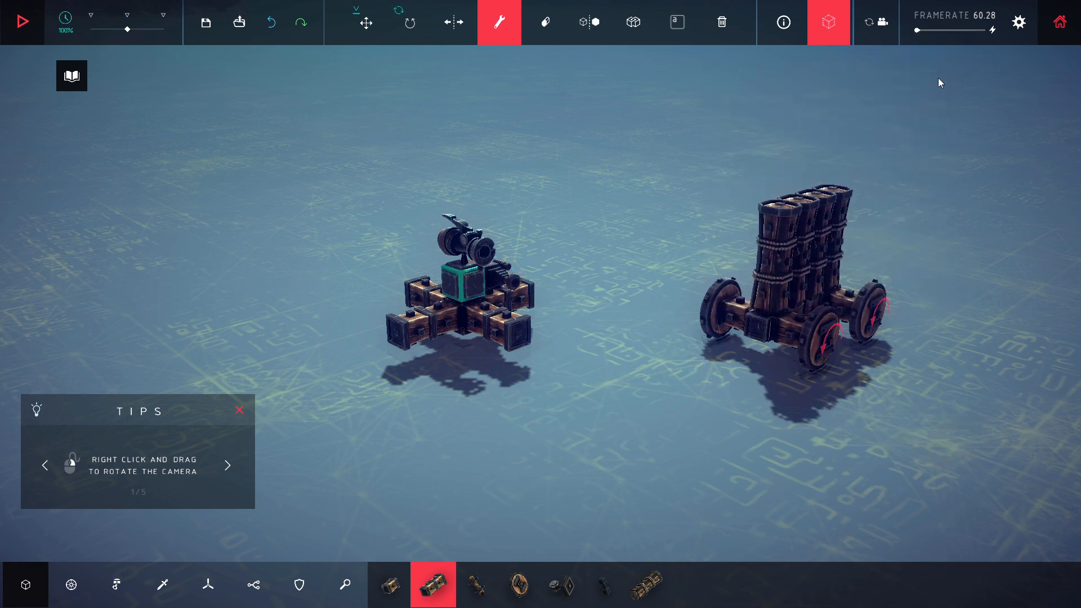
Simulate the water-cannon turret against the four-barrel cannon cart.
click(21, 21)
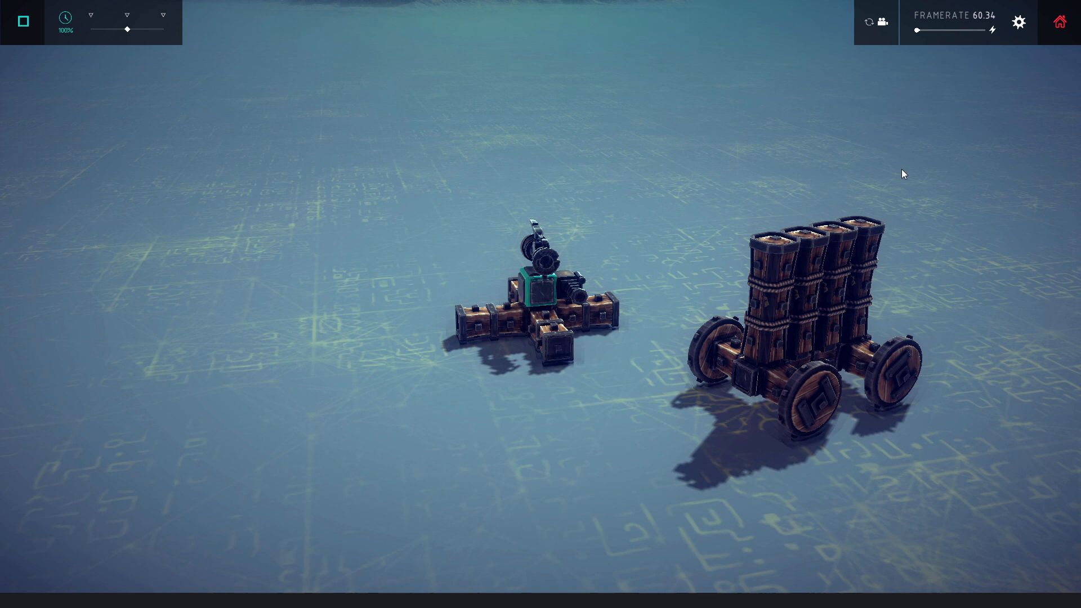
mouse_move(880, 163)
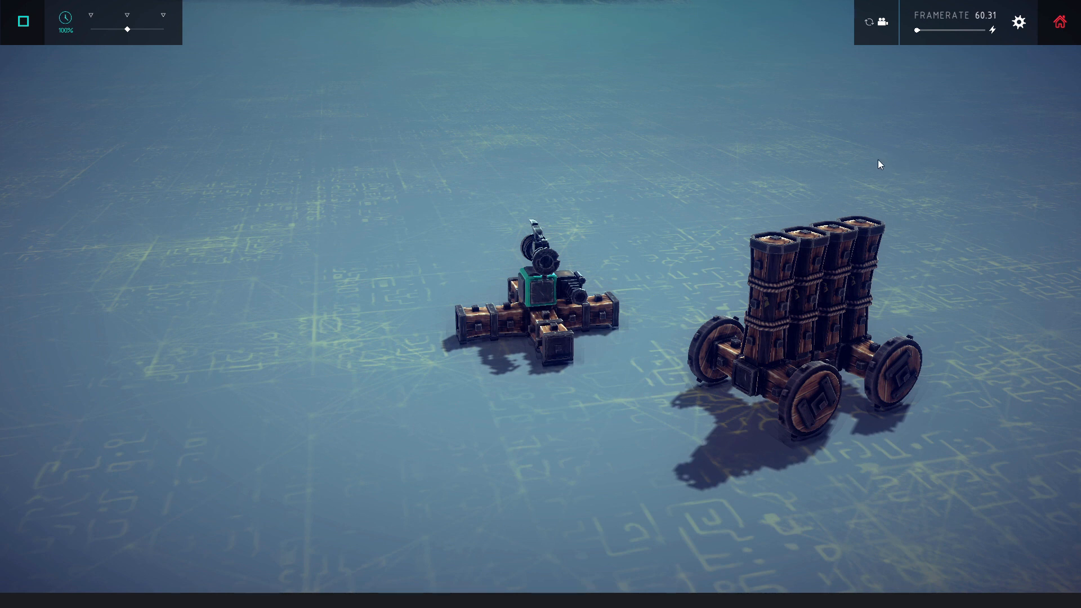
Stop the simulation and check the flyer's altimeter: height 12.00, inverted.
click(22, 20)
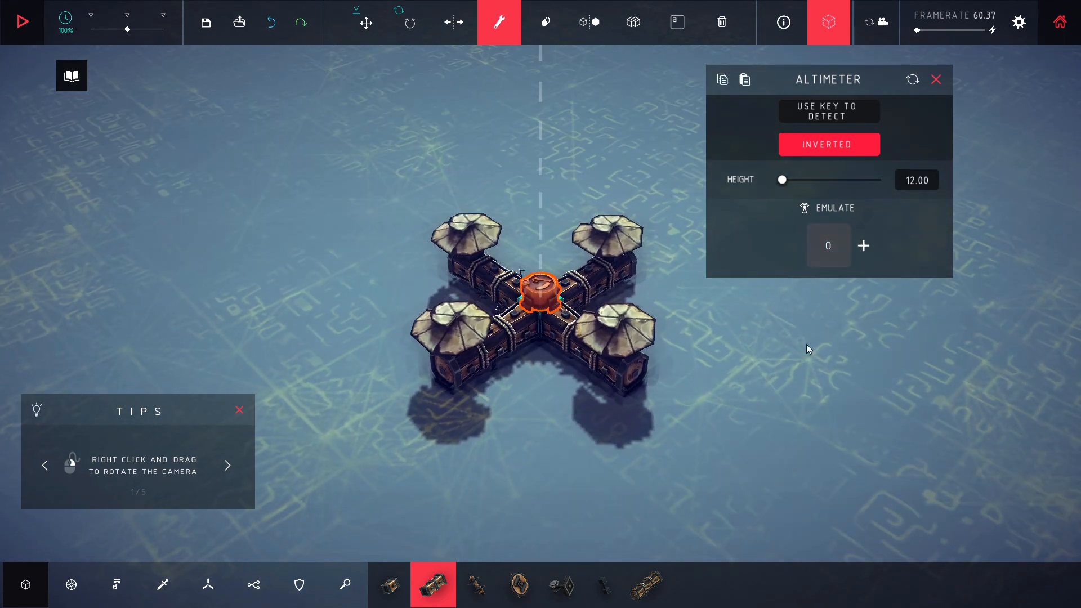
click(828, 245)
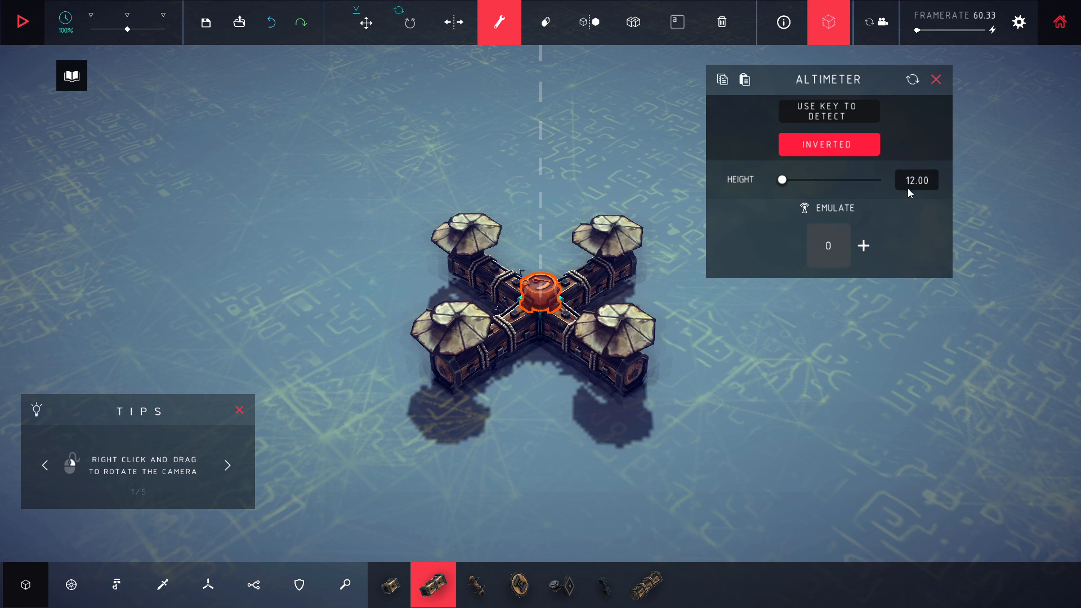
mouse_move(919, 184)
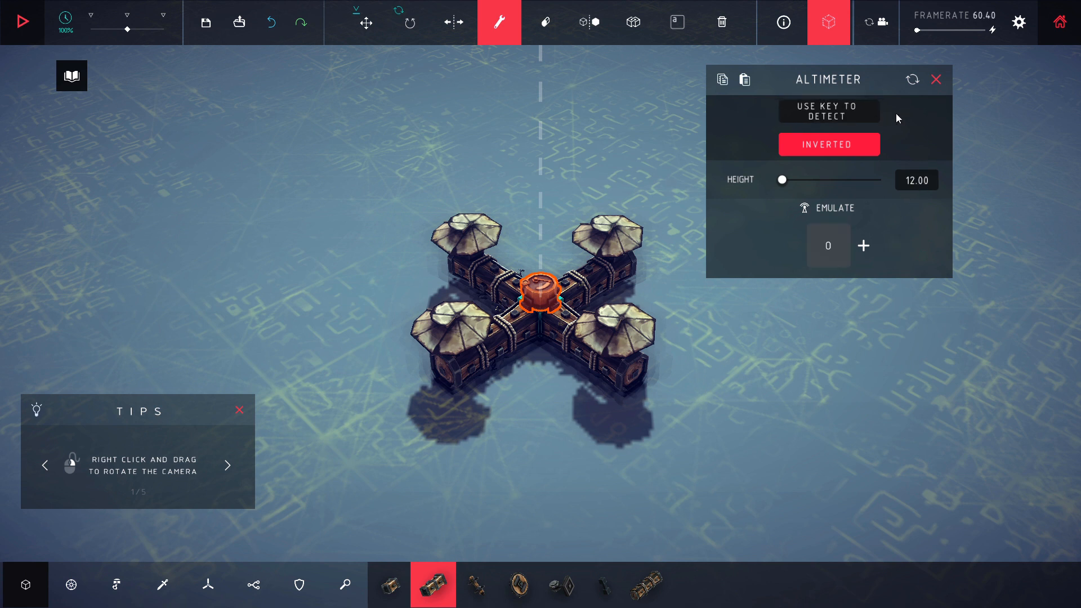
click(934, 79)
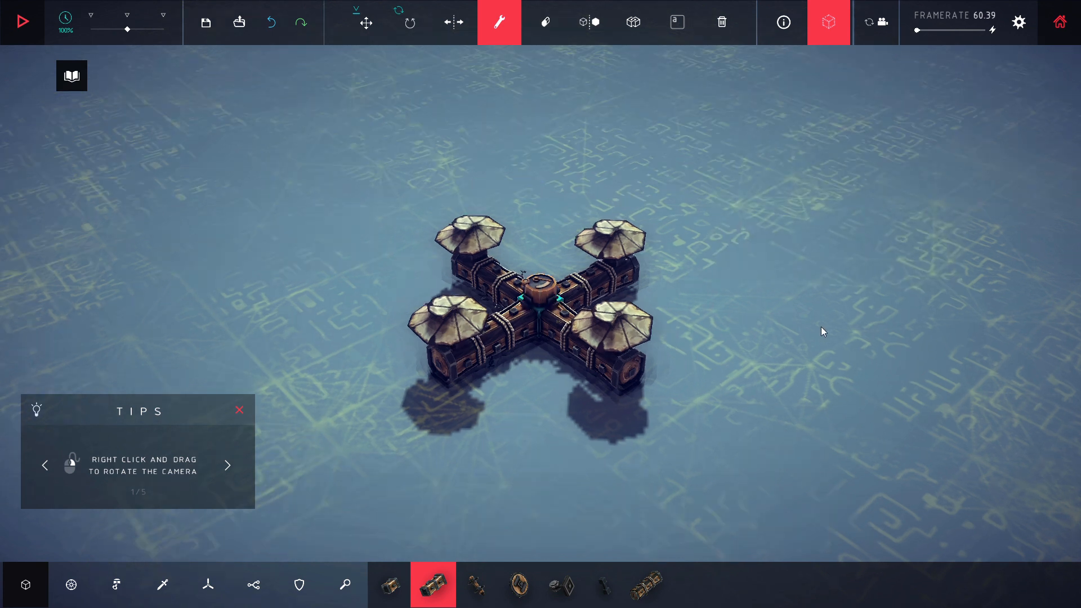
Test-fly the flyer, then switch off the altimeter's Inverted option.
click(23, 21)
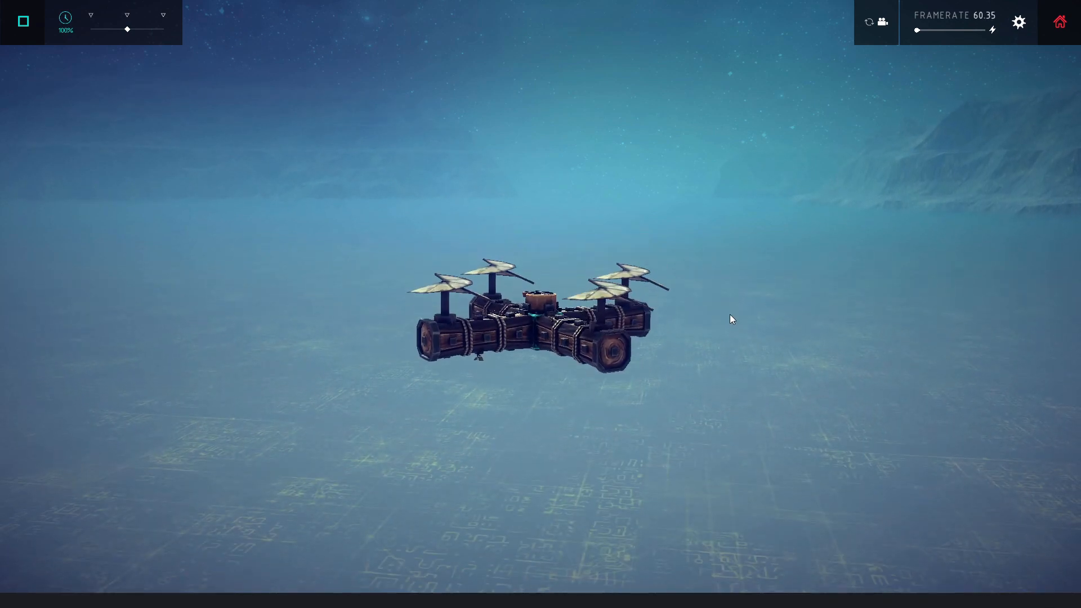
click(23, 21)
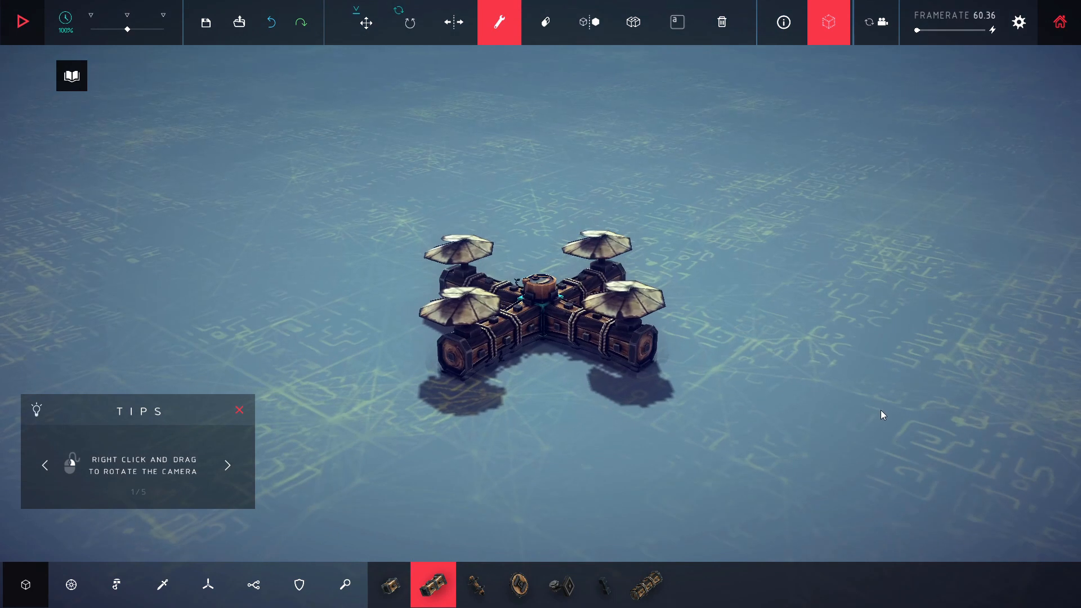
click(543, 293)
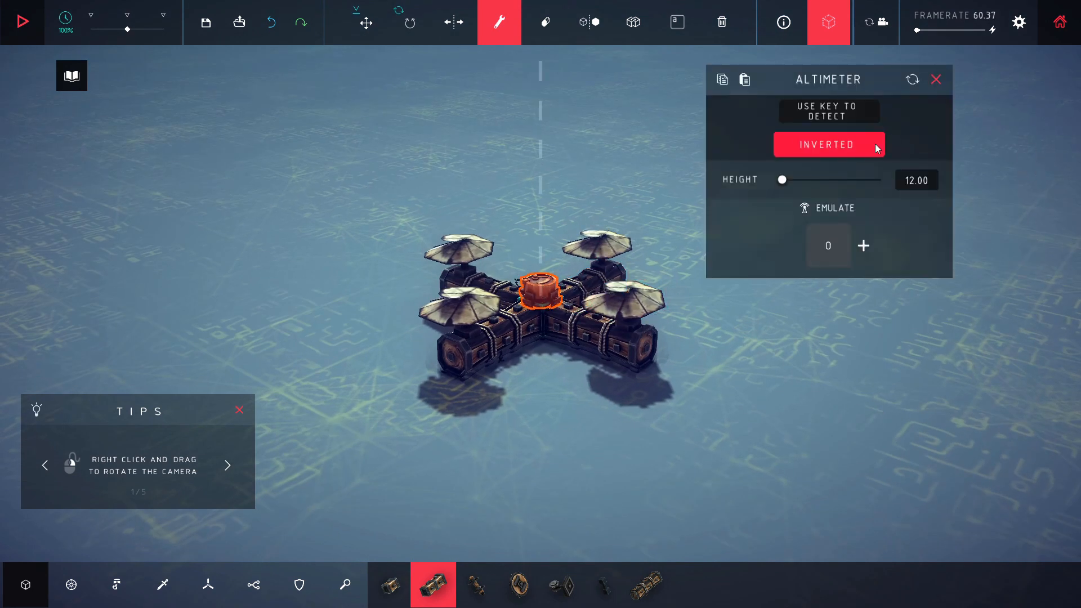
click(828, 144)
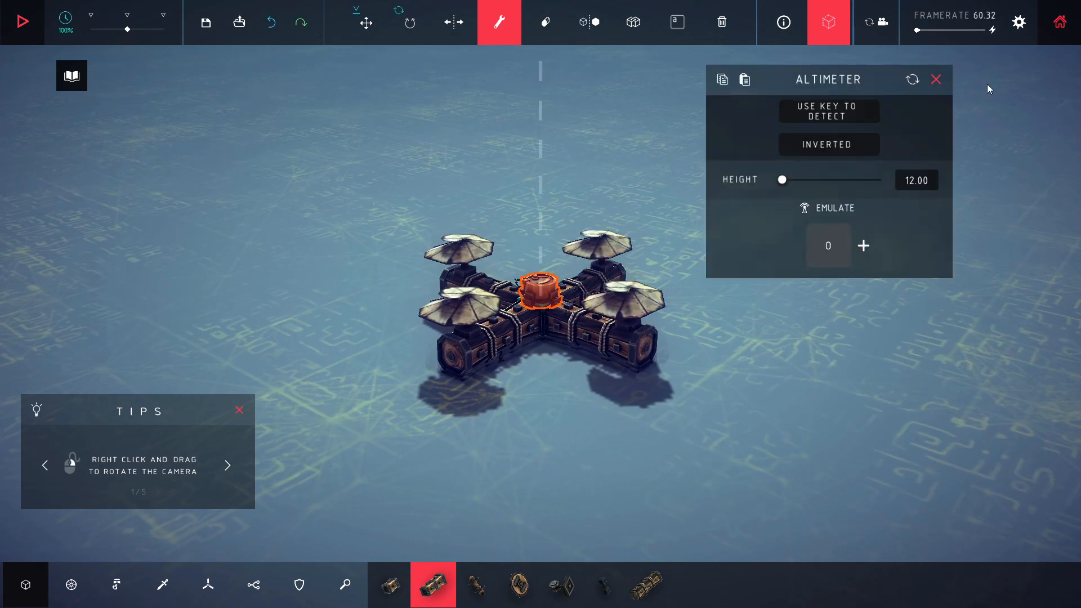
Fly the flyer with the non-inverted altimeter, watch it climb, then stop.
click(23, 22)
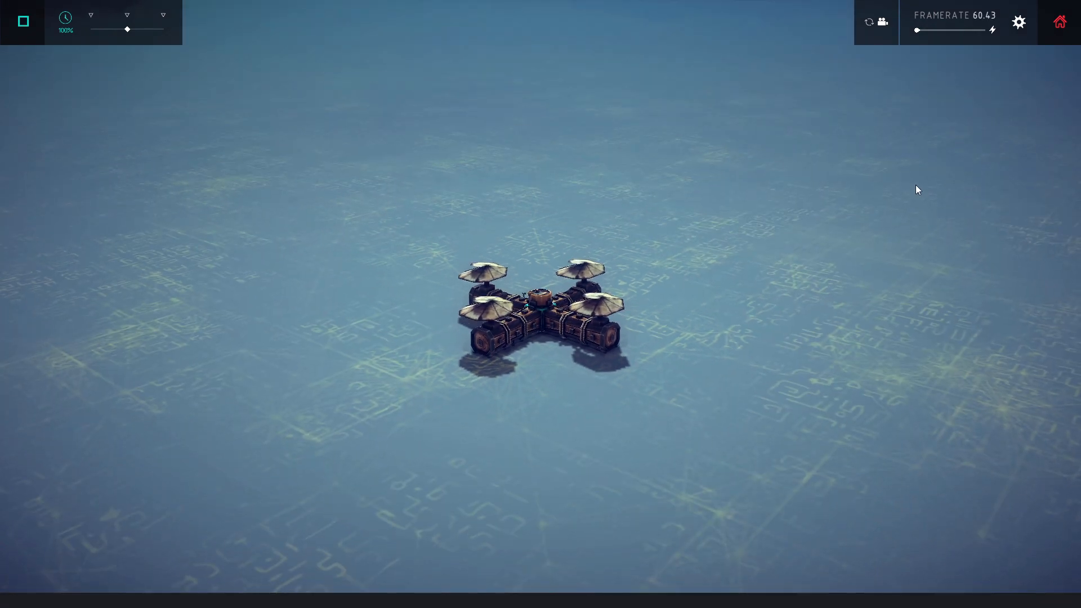
mouse_move(733, 218)
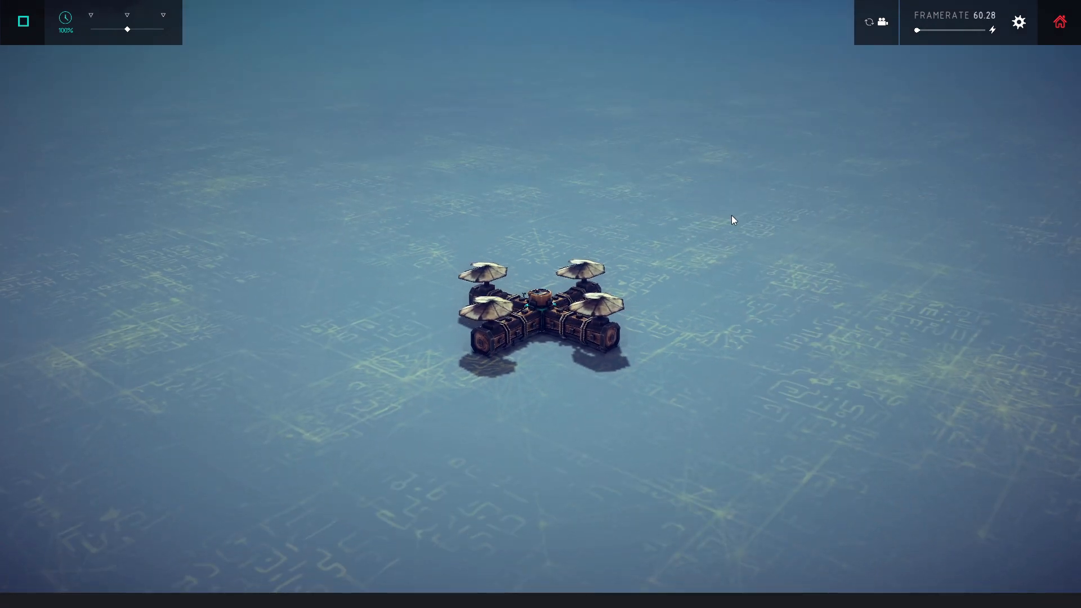
mouse_move(797, 221)
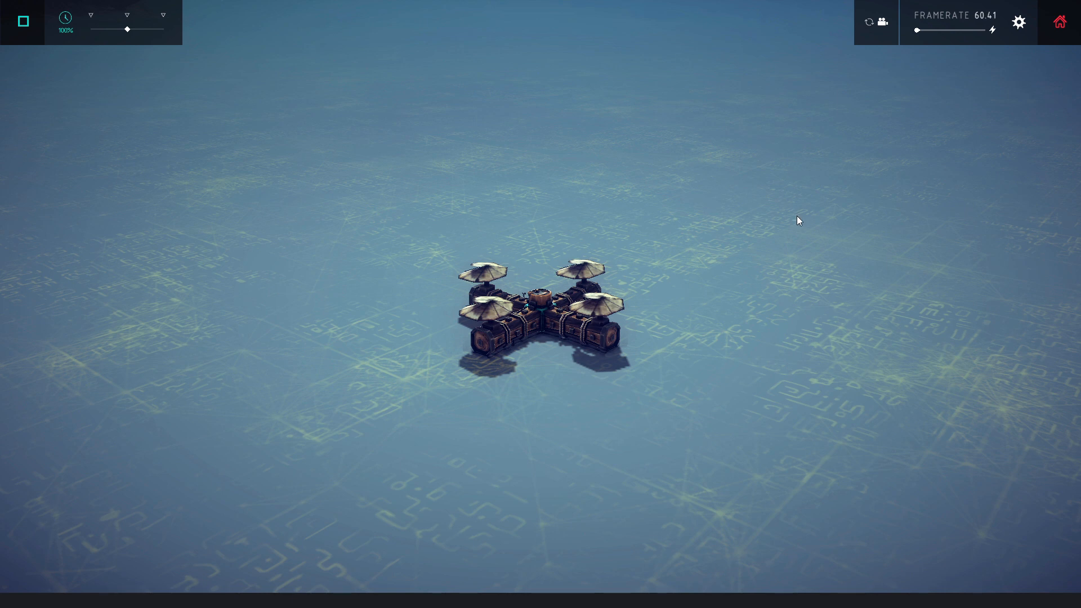
mouse_move(730, 220)
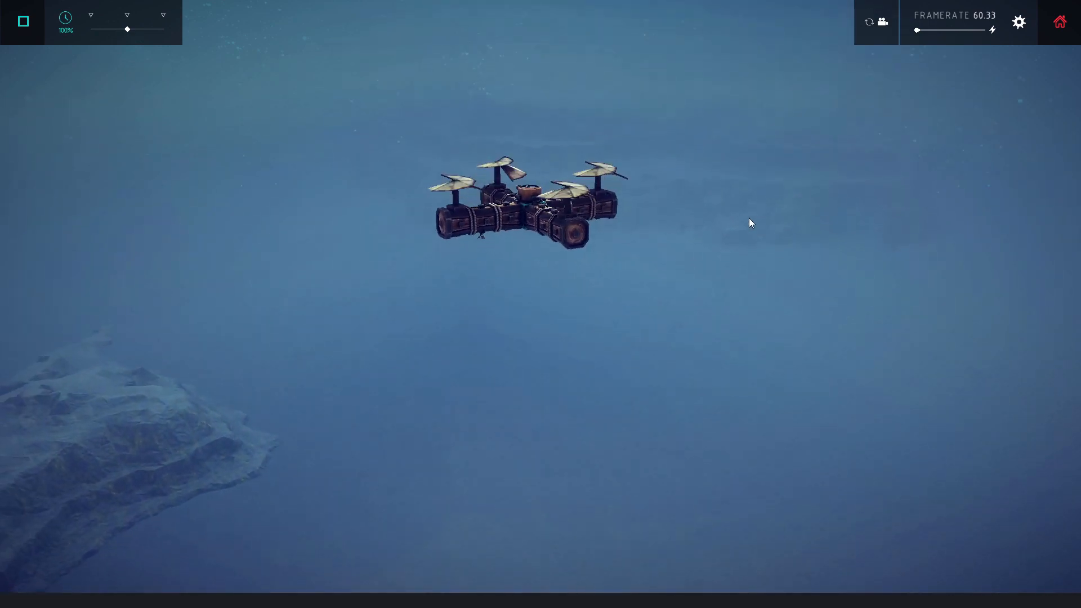
click(22, 21)
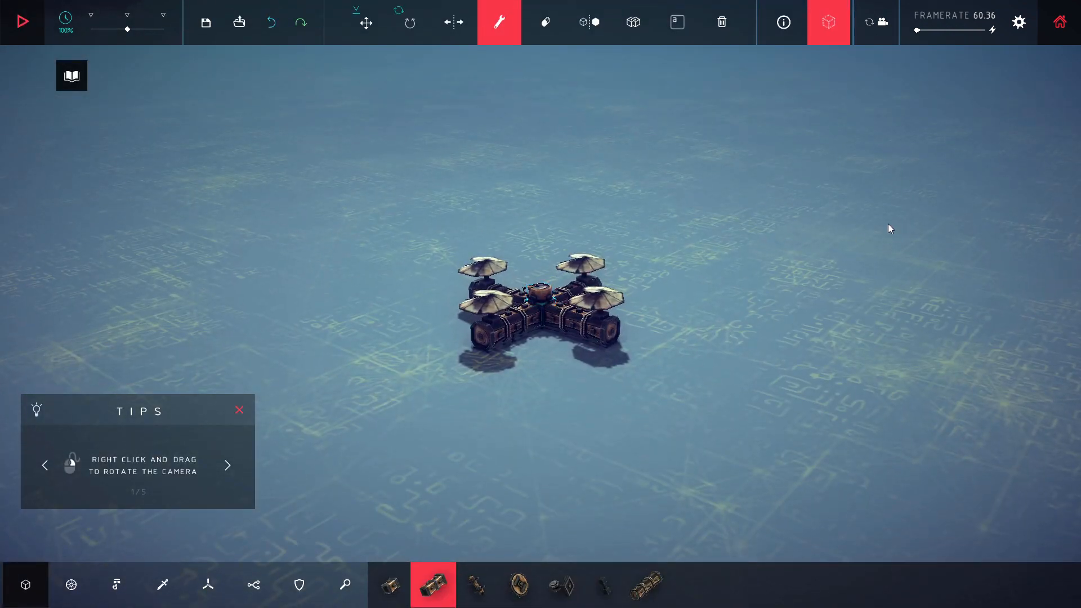
mouse_move(885, 230)
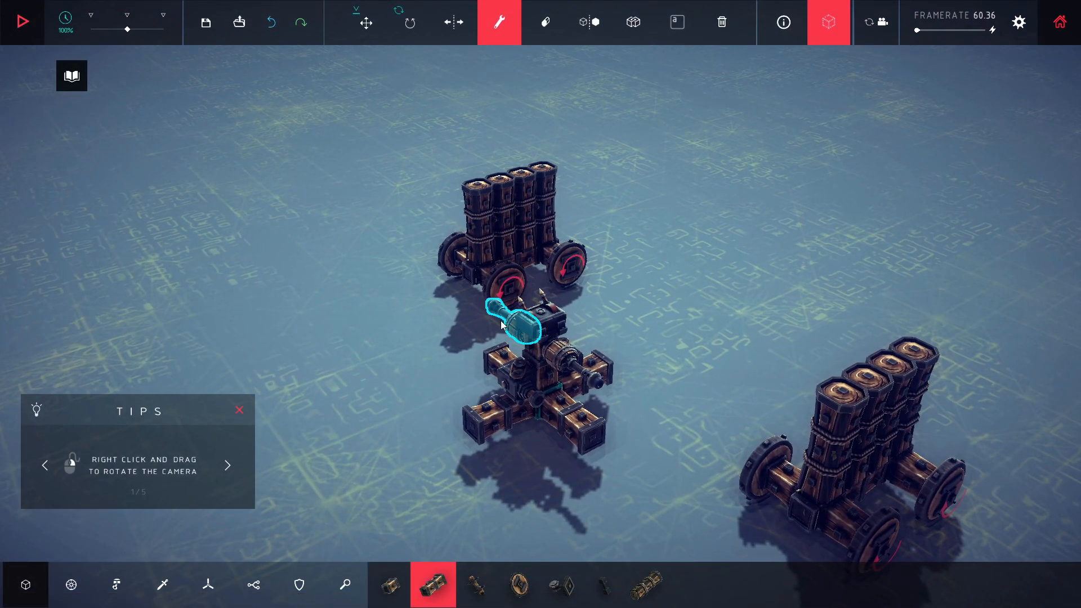
Cycle the logic gate's mode from OR through AND and NAND.
click(524, 324)
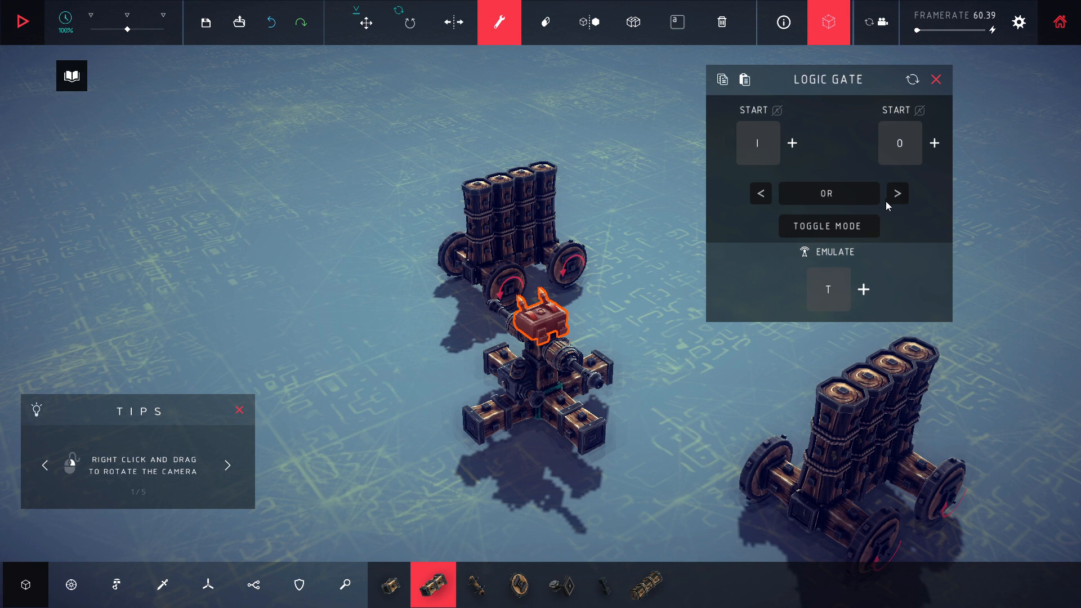
click(896, 193)
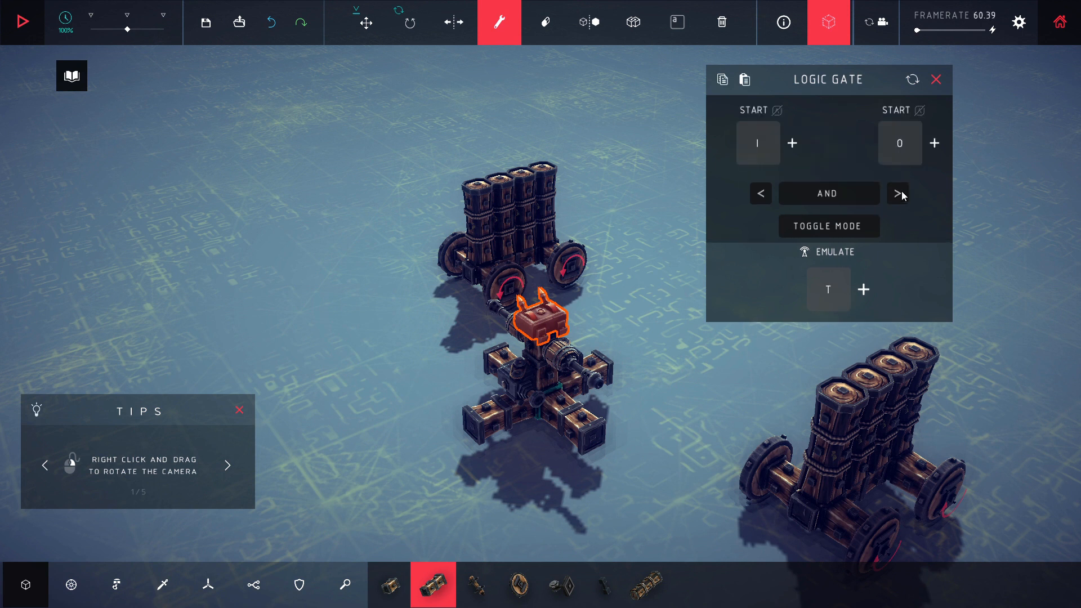
click(899, 194)
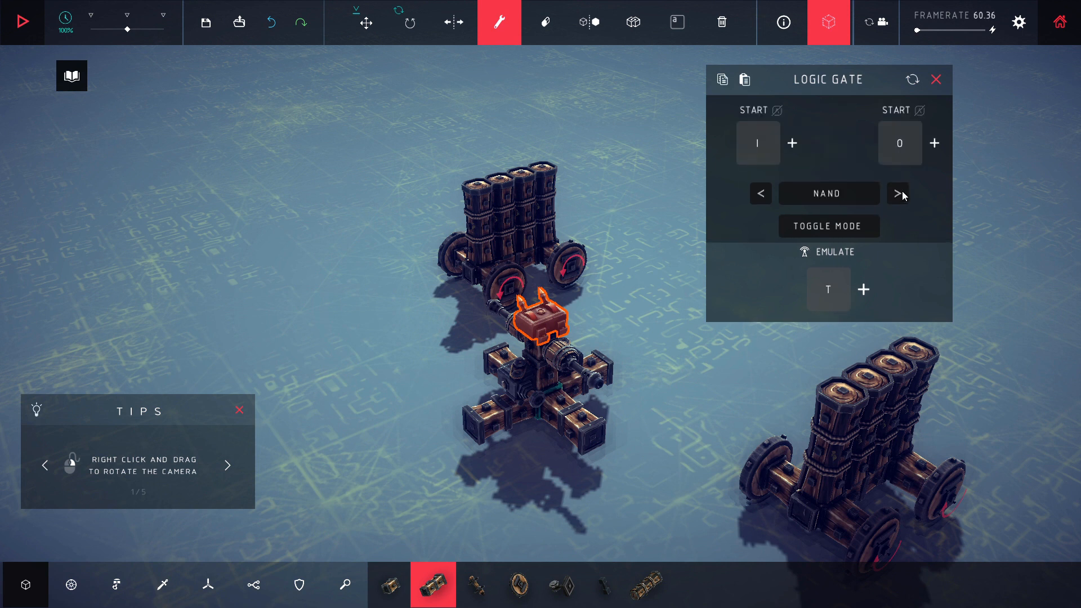
click(760, 193)
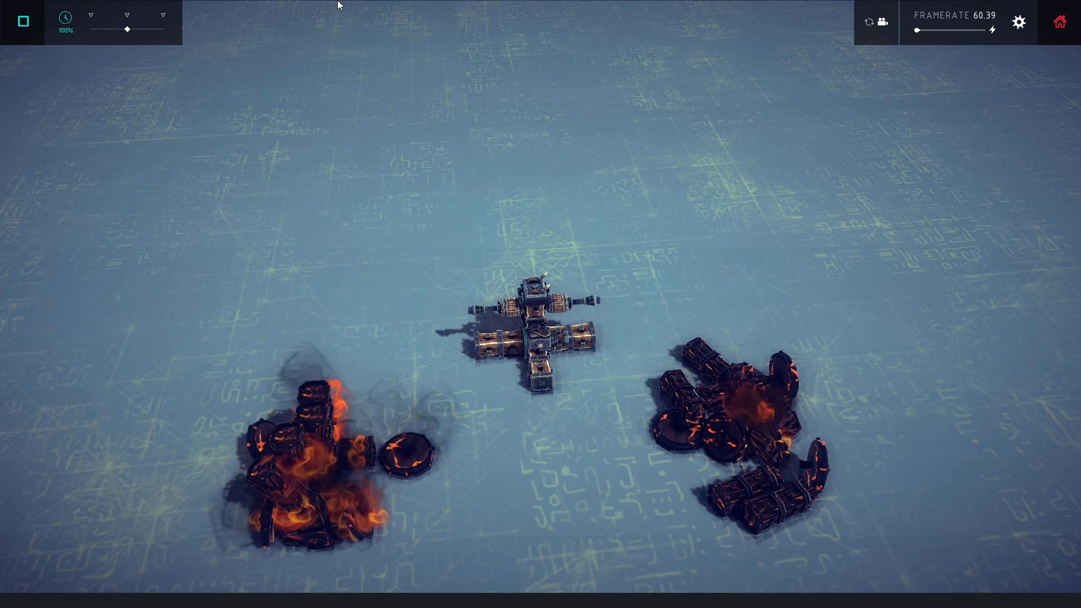
Stop the test against the carts and set the logic gate to OR.
click(23, 21)
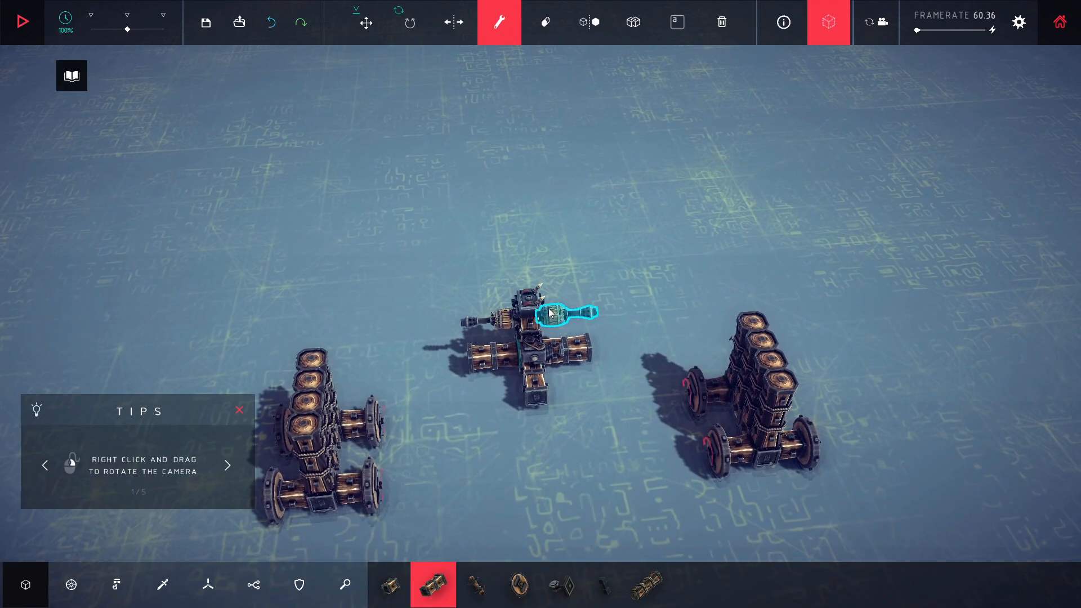
click(552, 311)
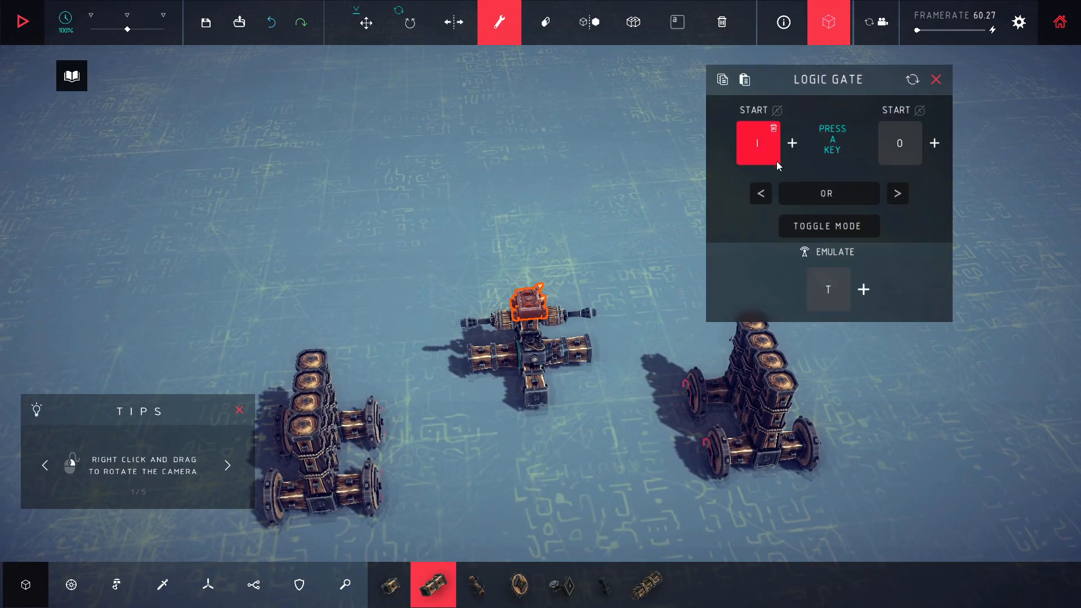
click(899, 144)
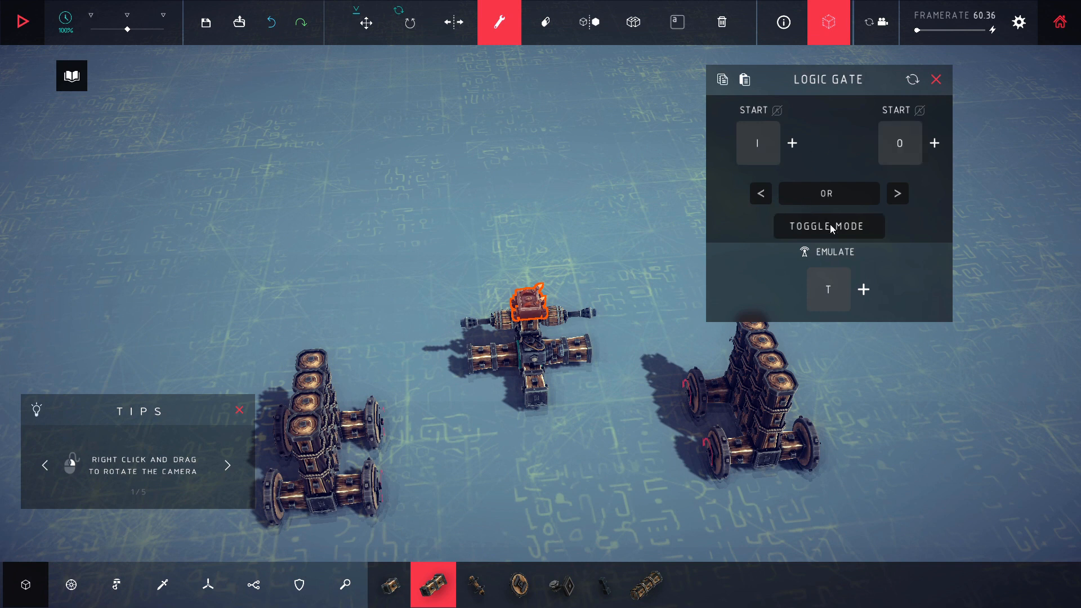
mouse_move(483, 324)
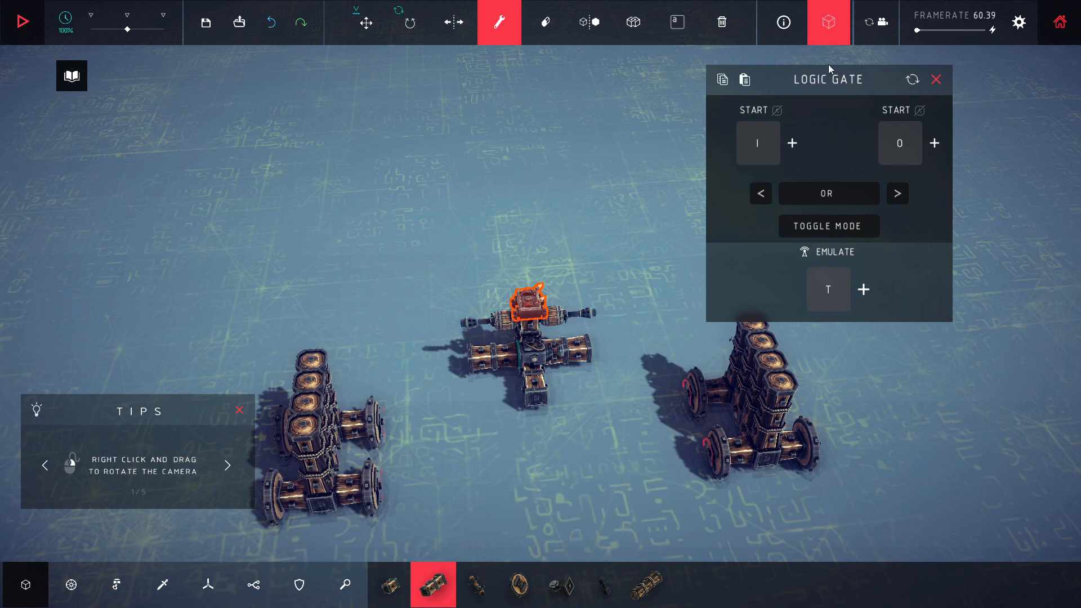
mouse_move(846, 193)
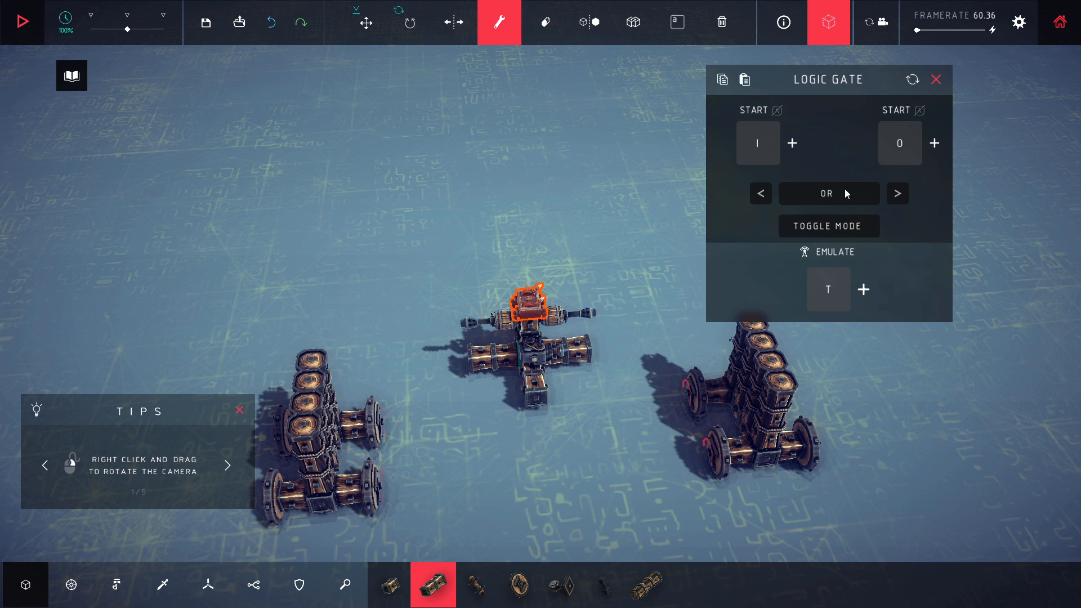
mouse_move(682, 175)
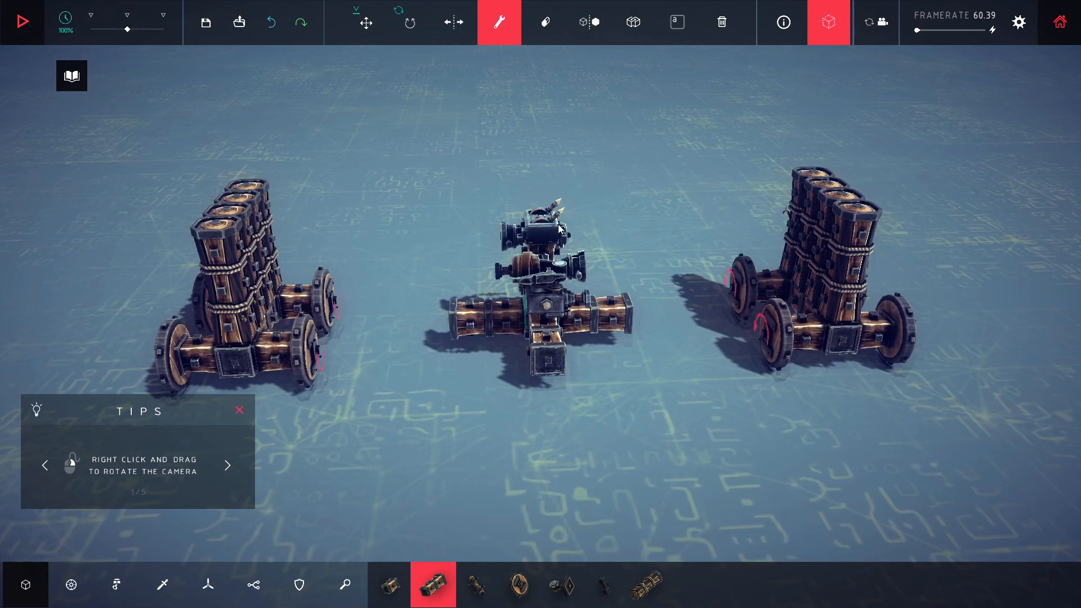
Close the sensor panel (distance 15, radius 0.5) and simulate the turret between both carts.
click(544, 220)
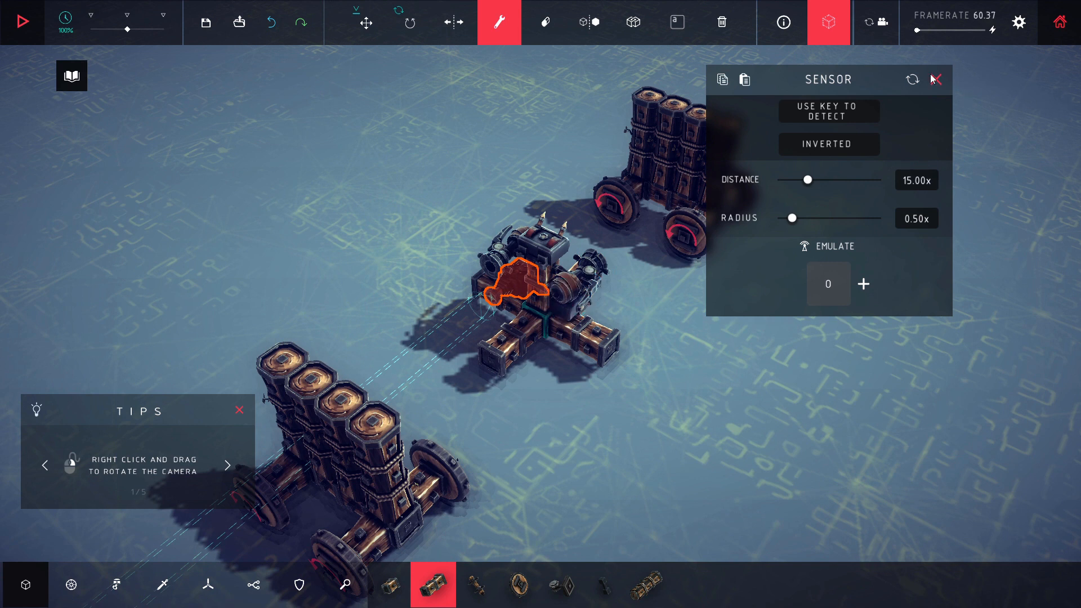
click(934, 79)
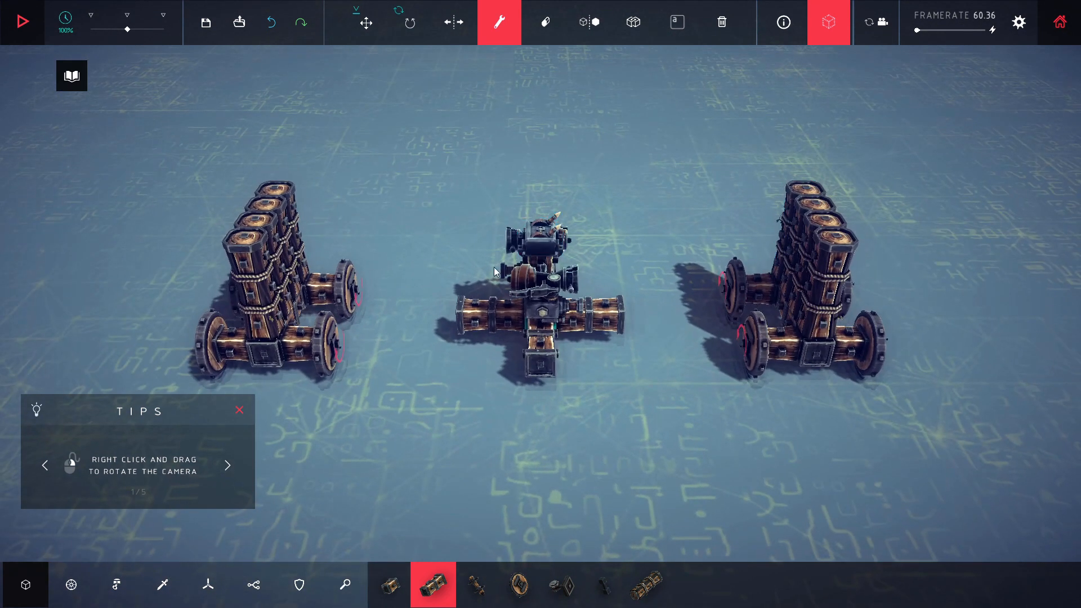
click(22, 22)
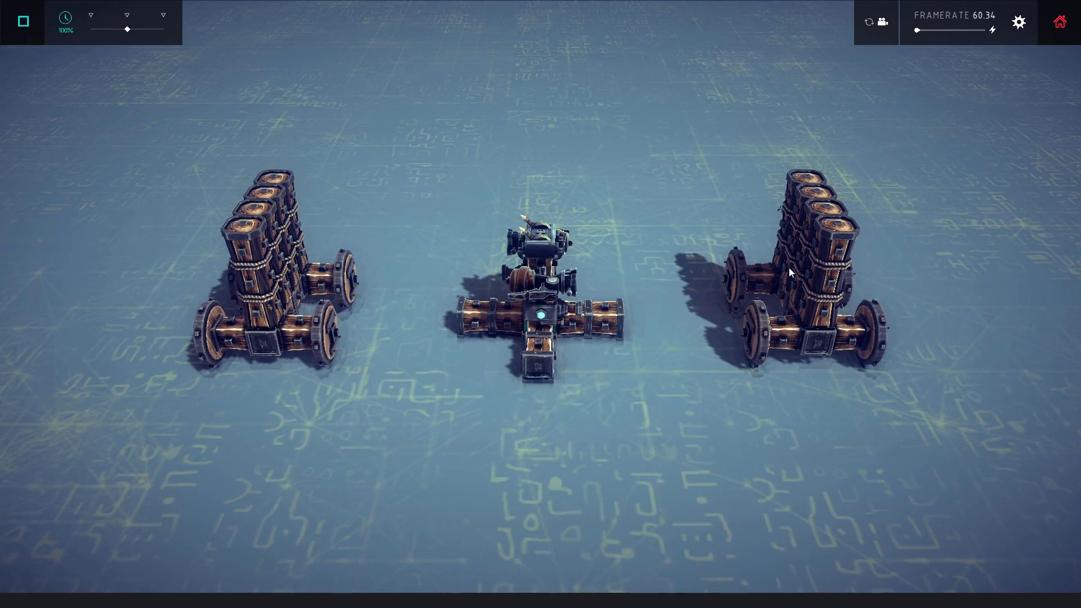
mouse_move(3, 558)
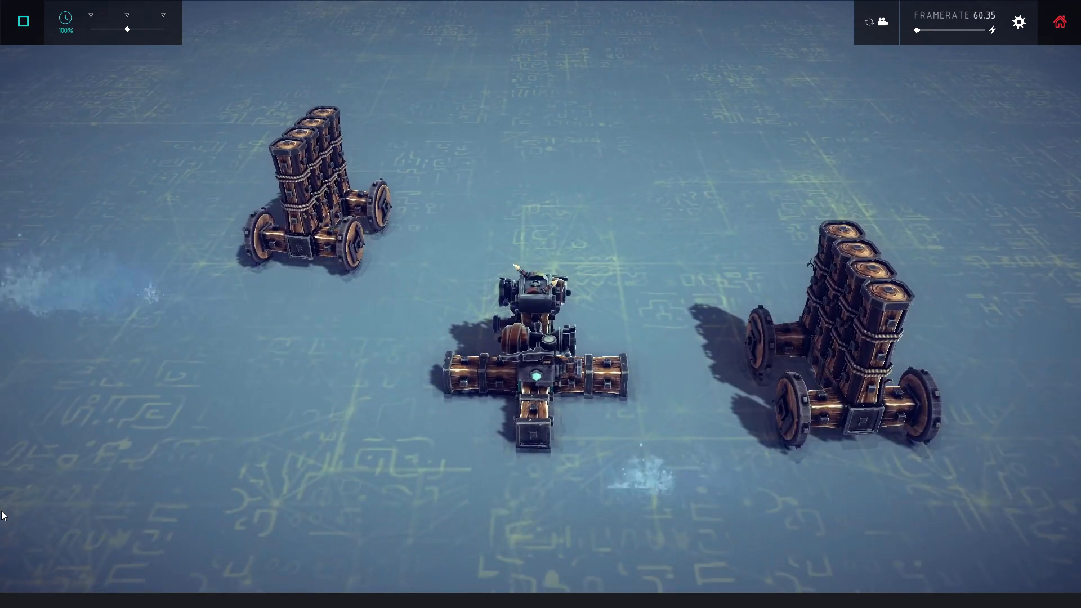
Stop the turret test and simulate the NAND-gate machine with two upright pillars.
click(22, 20)
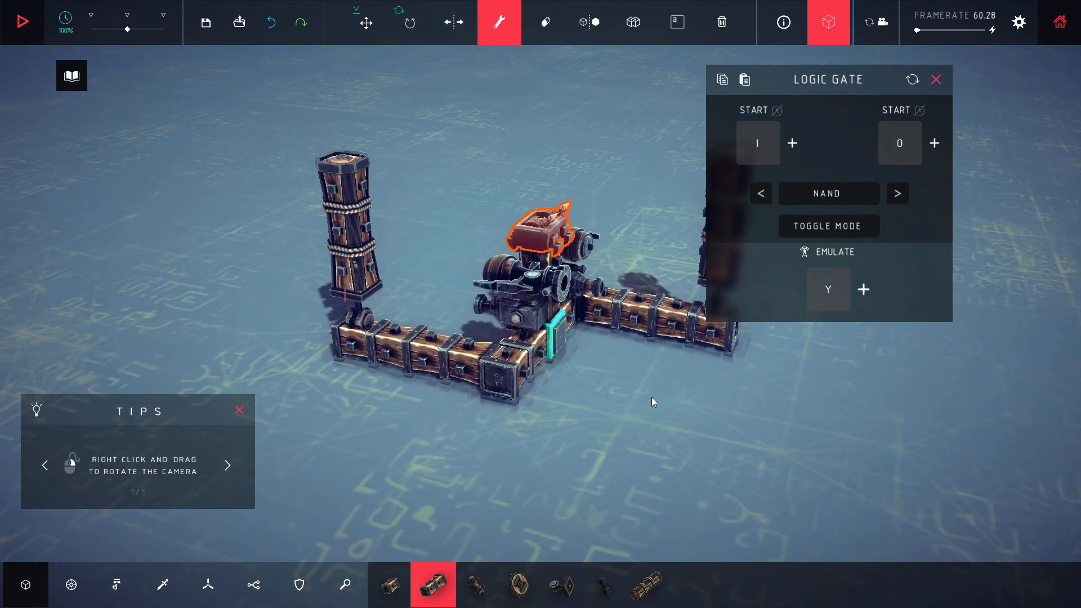
mouse_move(660, 405)
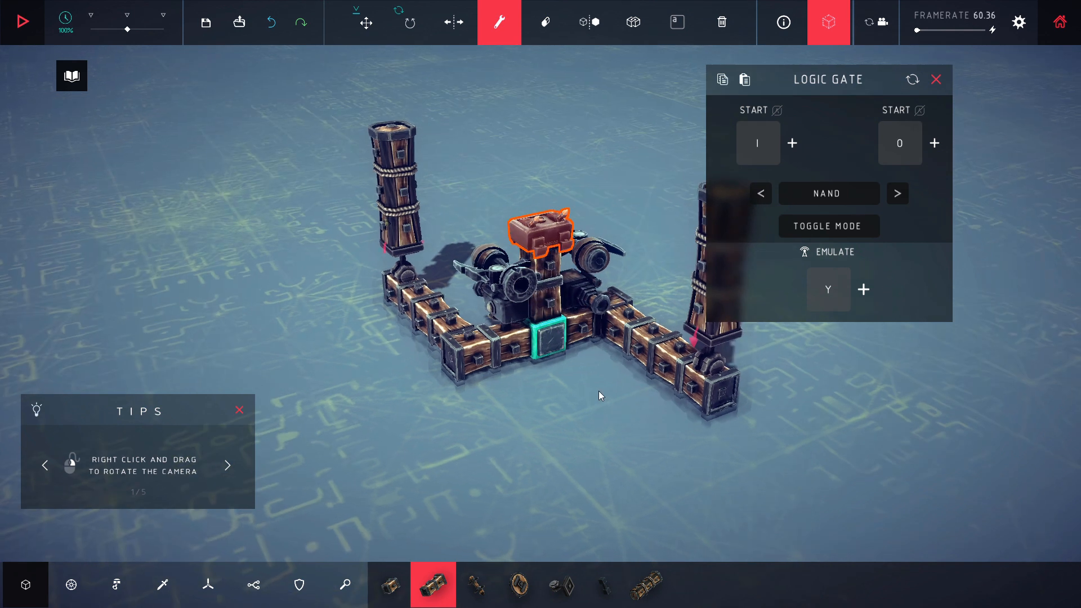
click(22, 21)
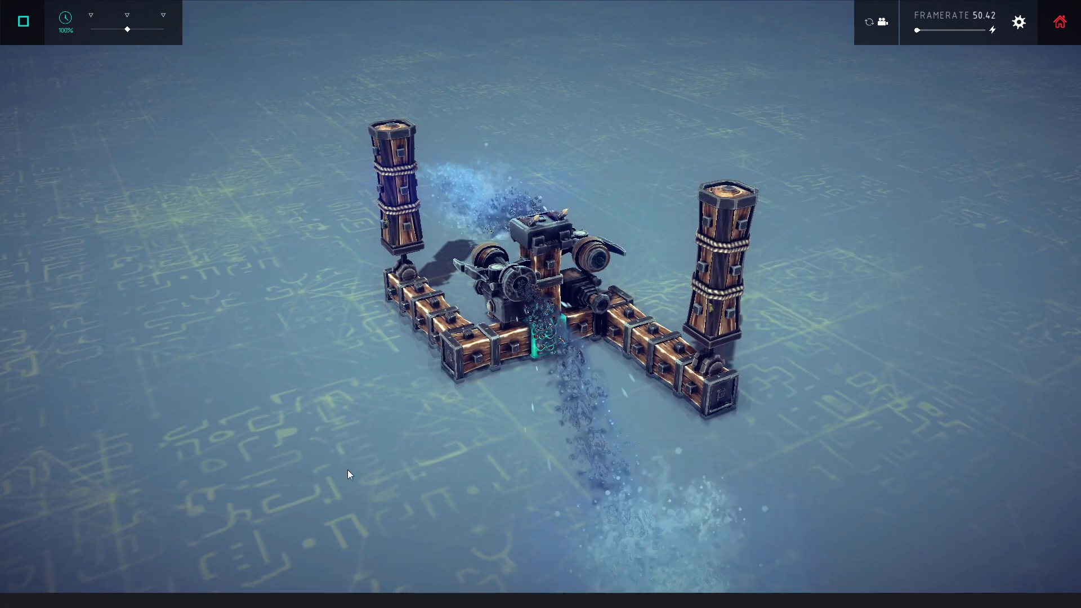
mouse_move(306, 344)
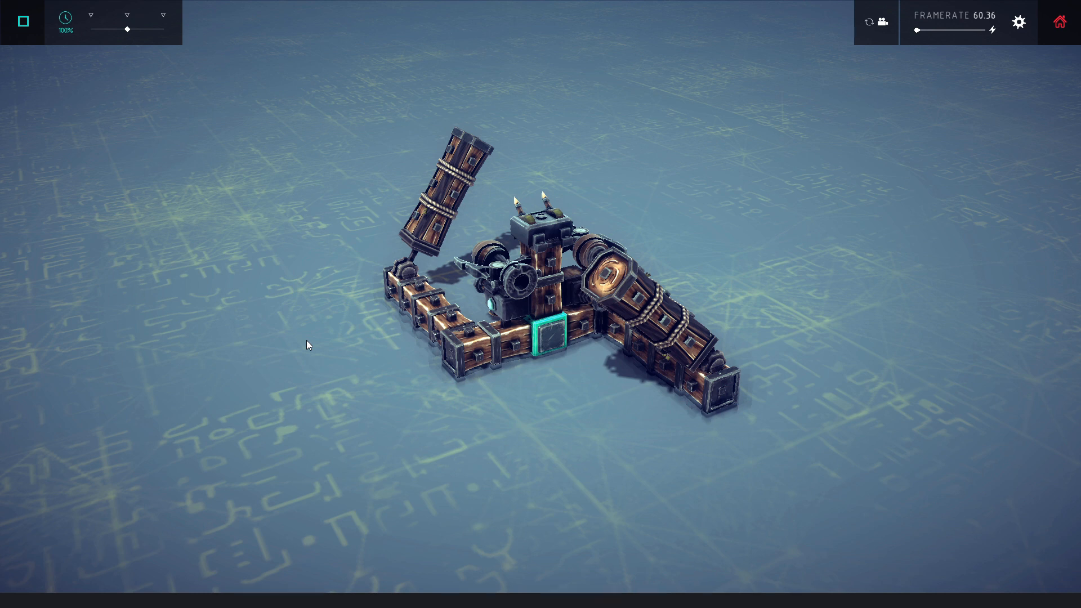
mouse_move(324, 195)
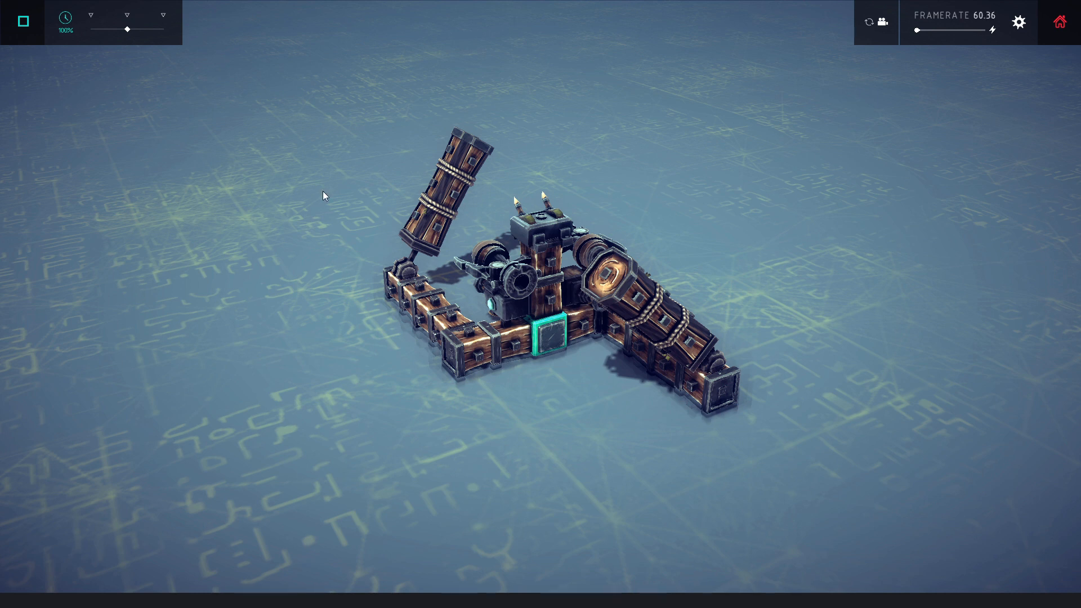
mouse_move(536, 141)
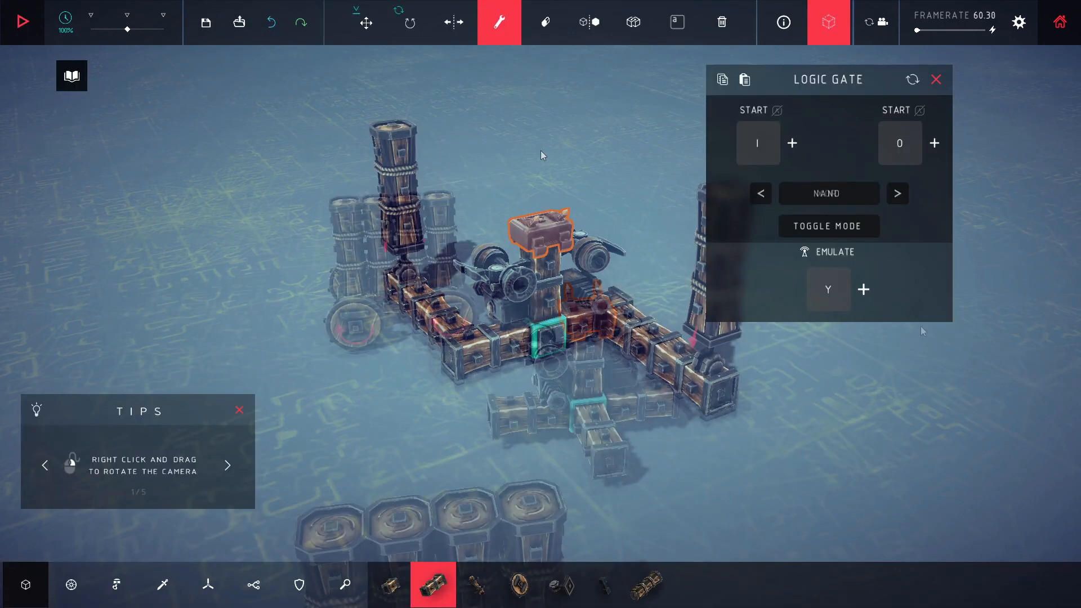
Load the XOR-gate turret machine between the carts and start the simulation.
click(896, 193)
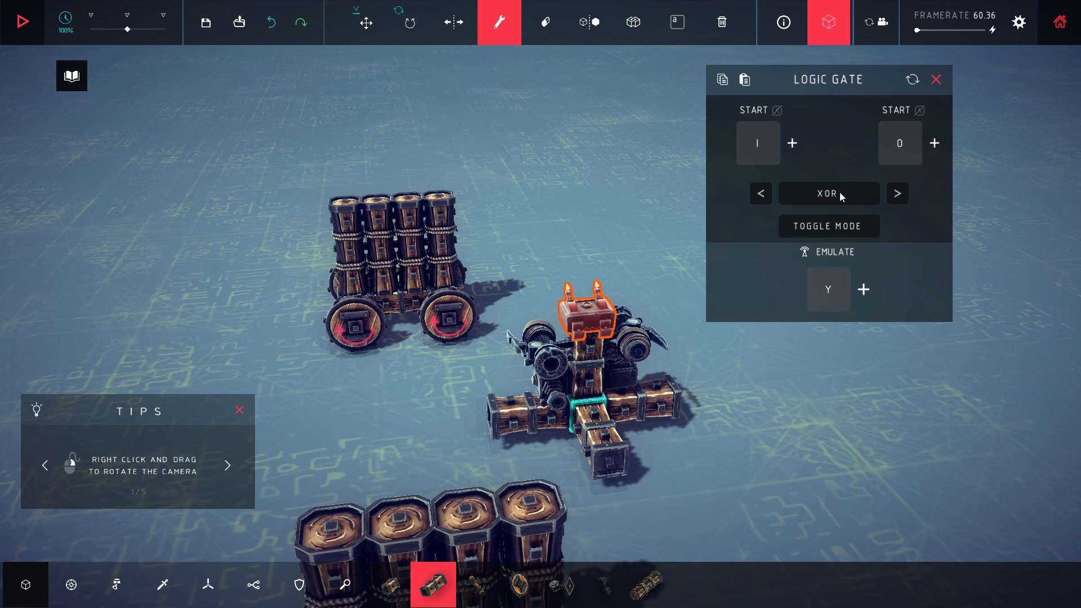
mouse_move(479, 264)
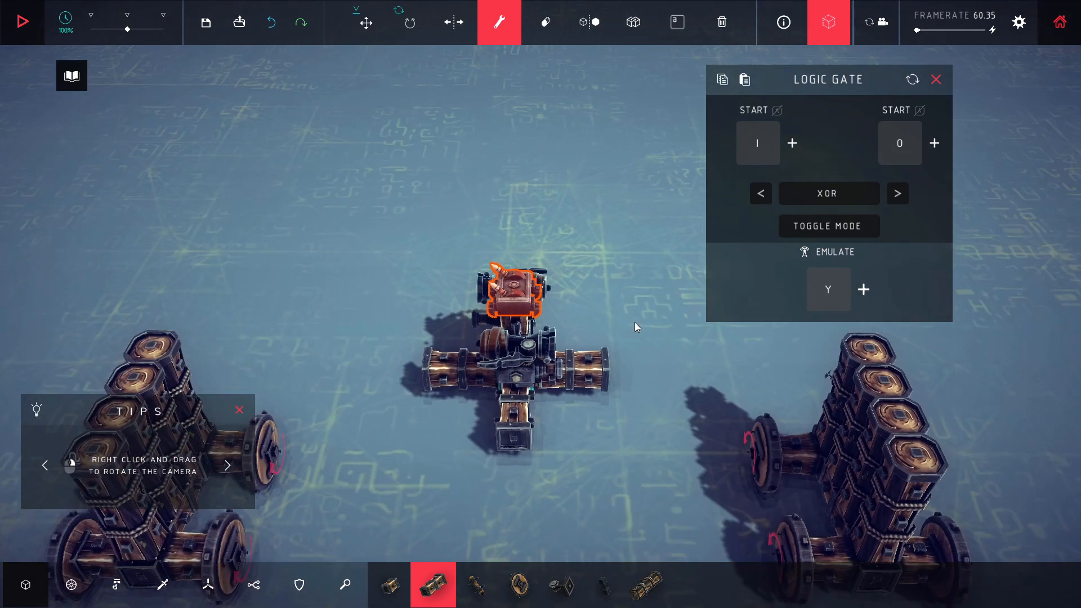
click(22, 21)
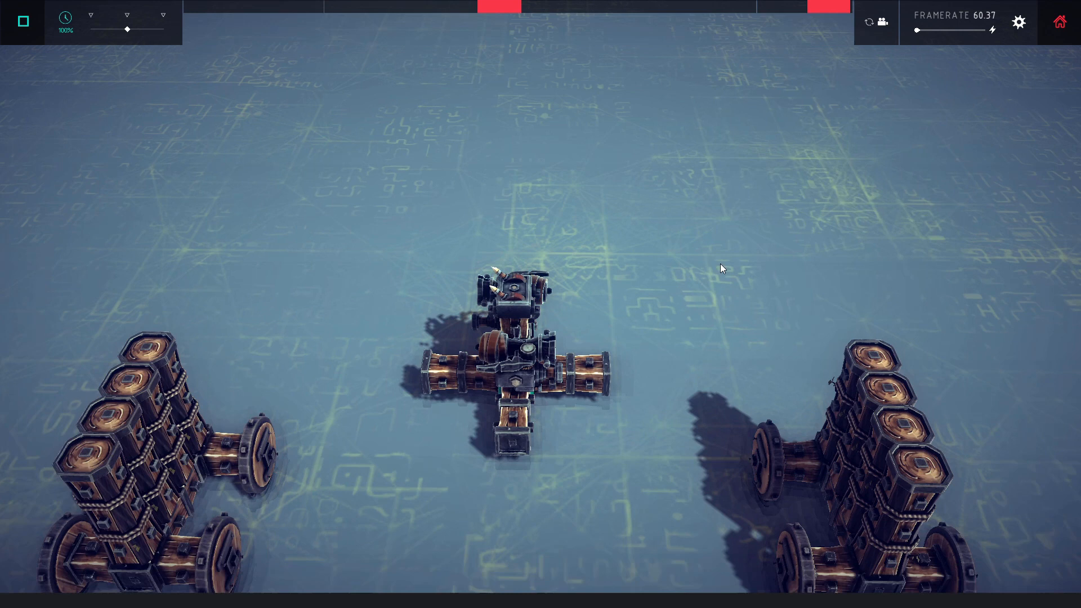
mouse_move(64, 17)
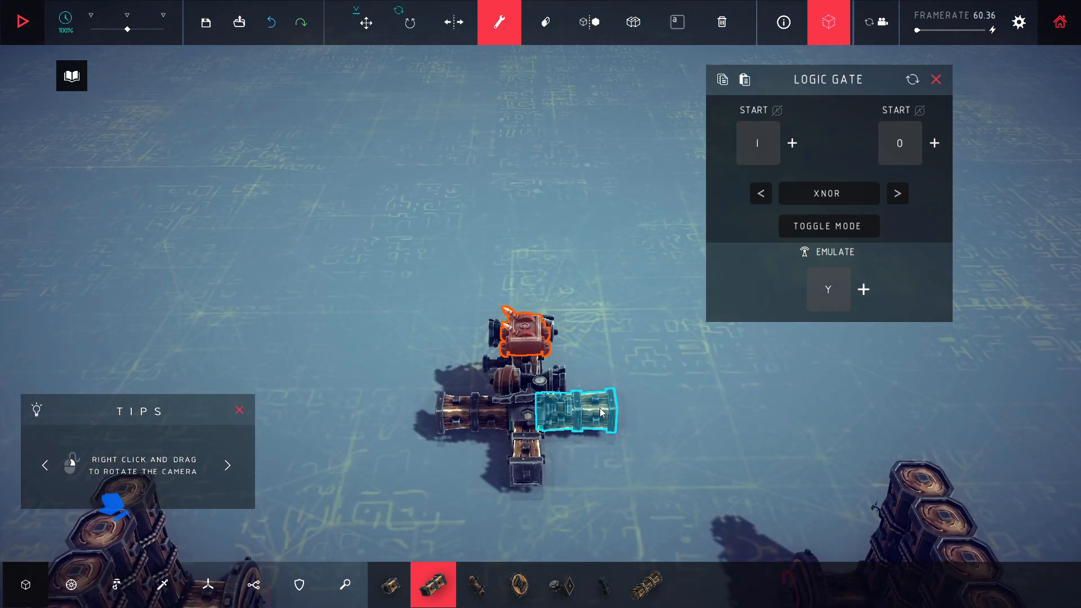
Stop the simulation to return to the build area.
click(22, 21)
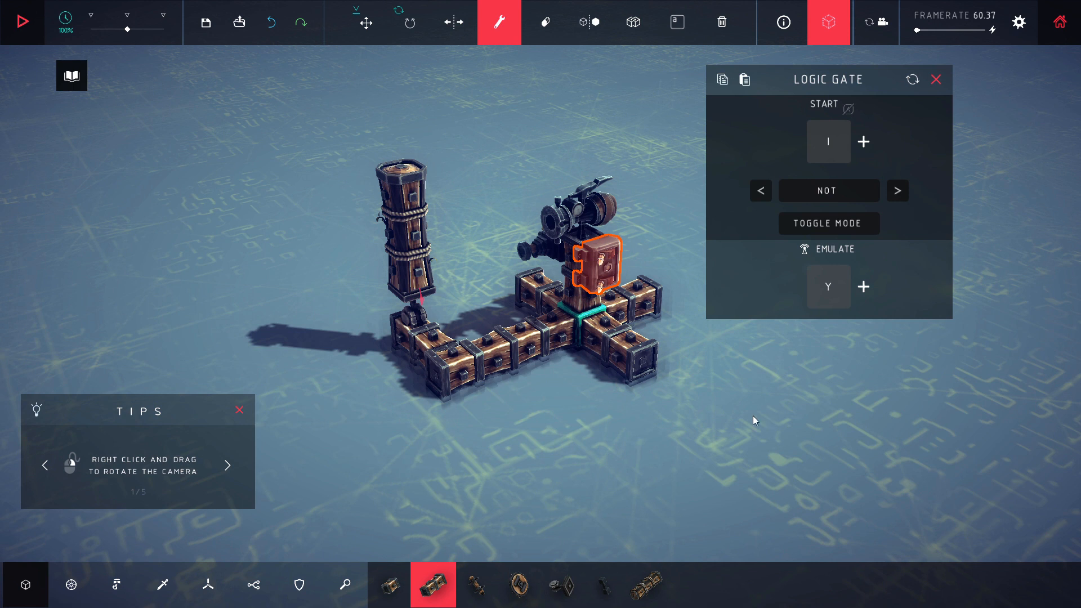
mouse_move(673, 408)
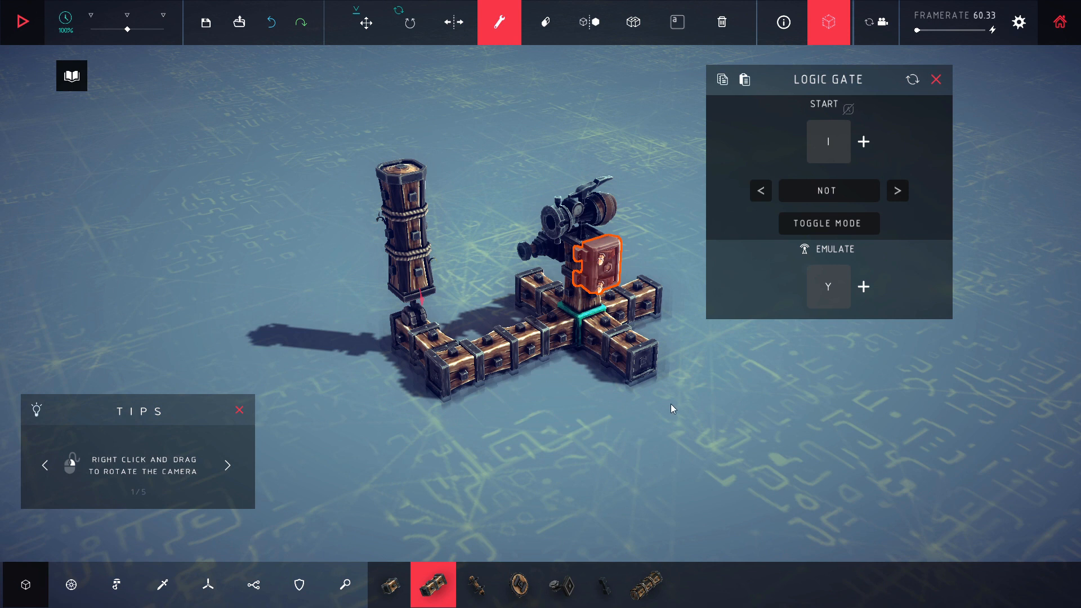
mouse_move(691, 386)
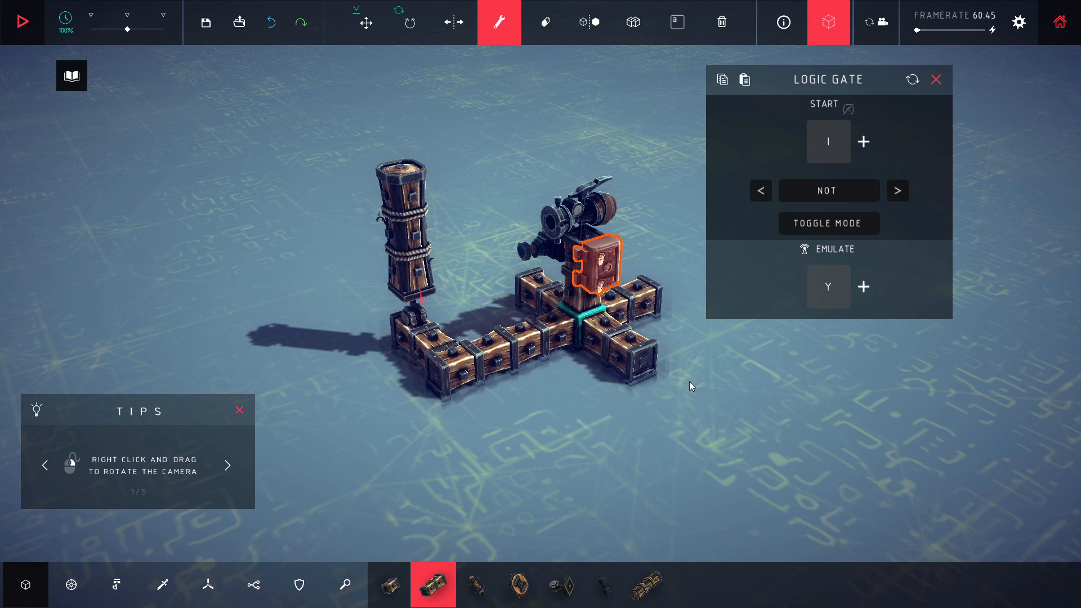
mouse_move(663, 364)
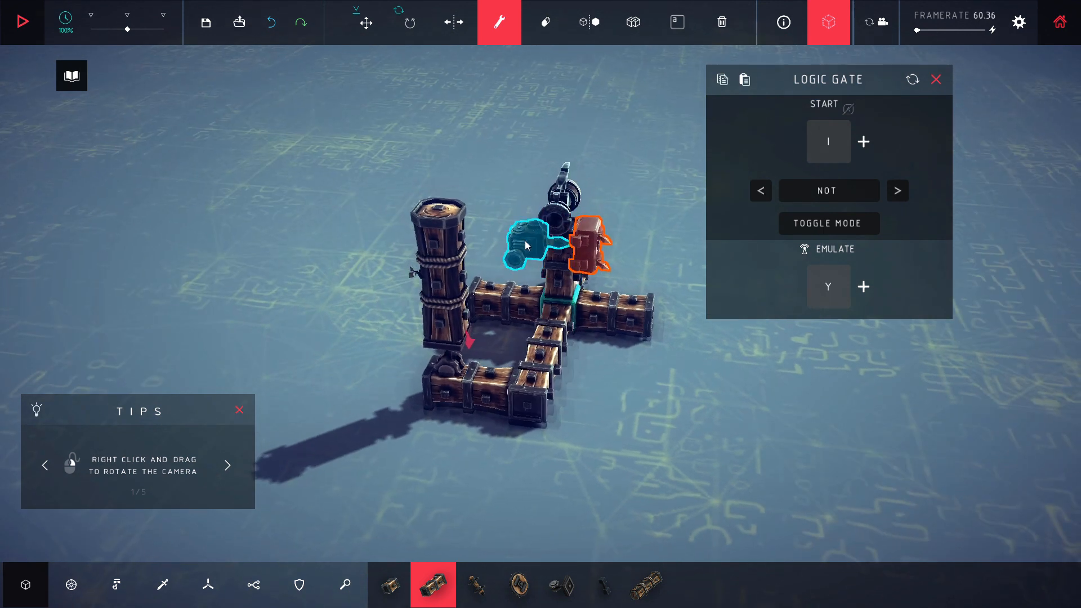
Bind the sensor's Emulate key to I and play the NOT-gate machine.
click(589, 238)
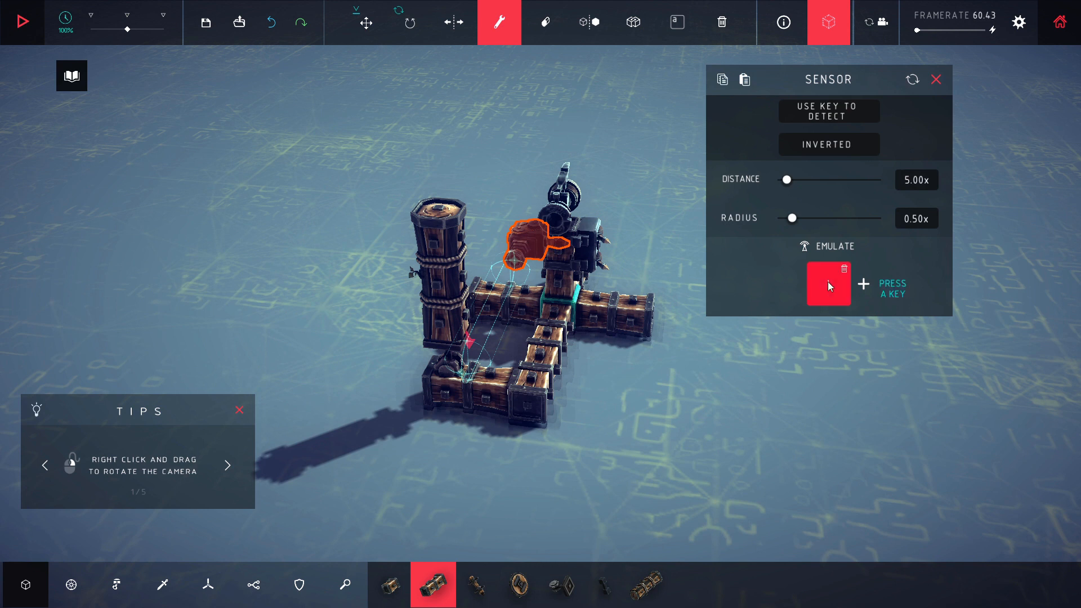
click(828, 283)
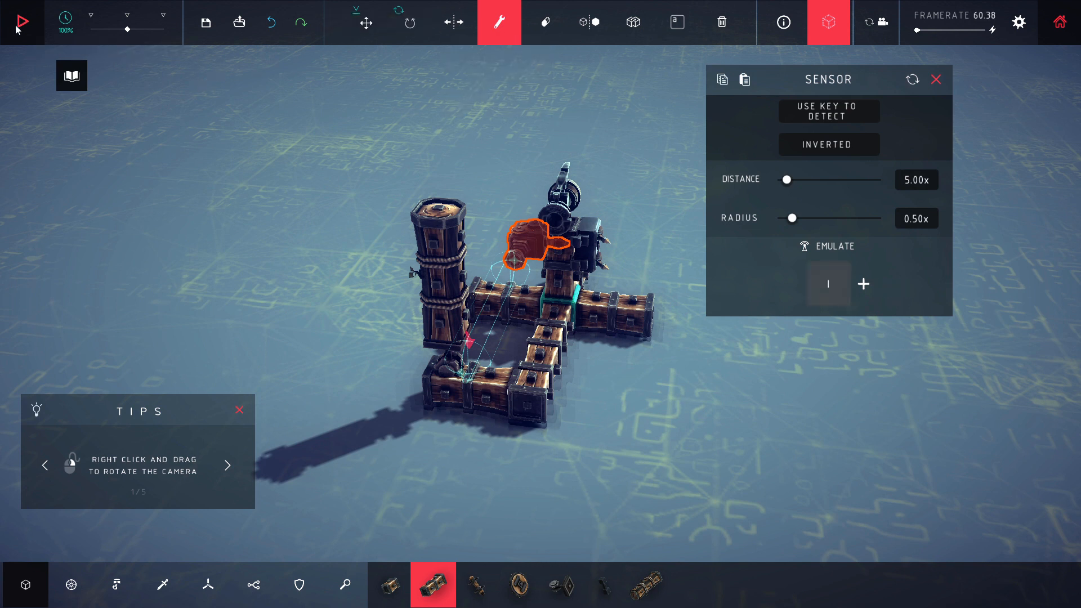
click(19, 22)
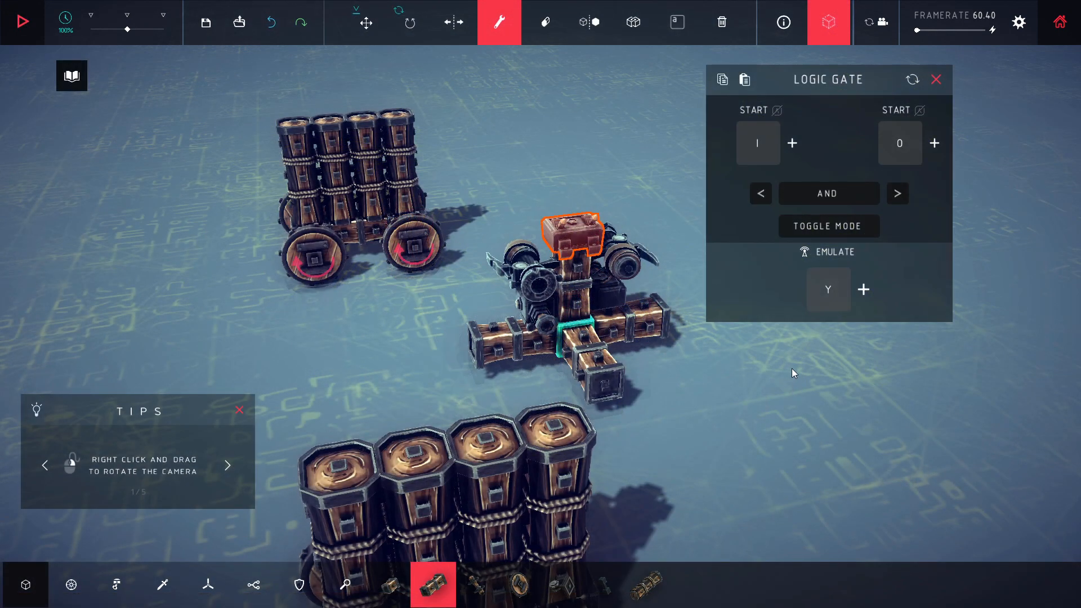
mouse_move(693, 377)
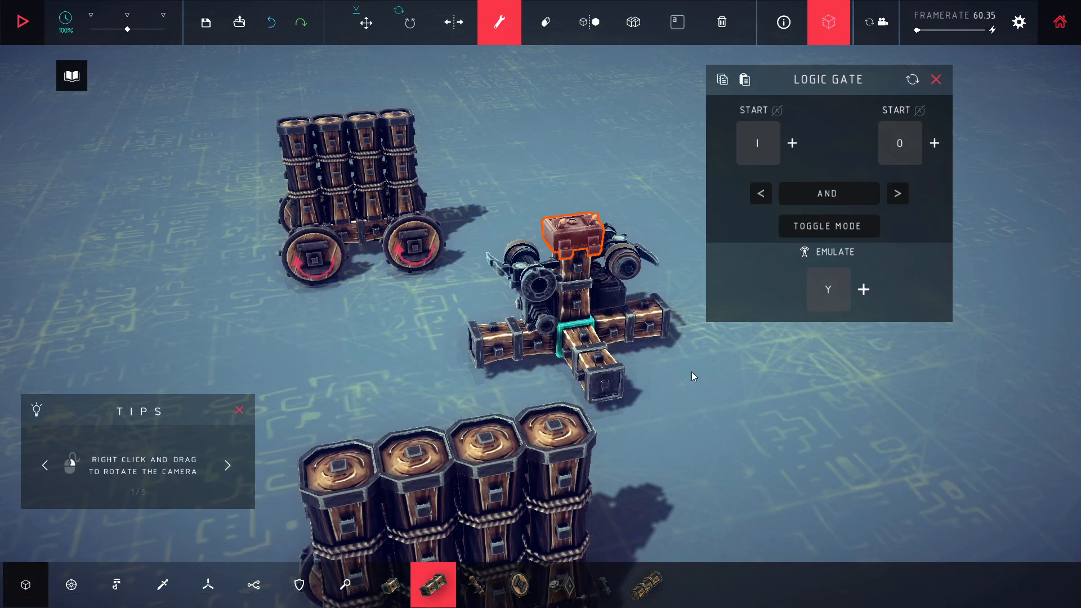
Check the AND machine's sensor panel (distance 10), then start the simulation.
click(607, 286)
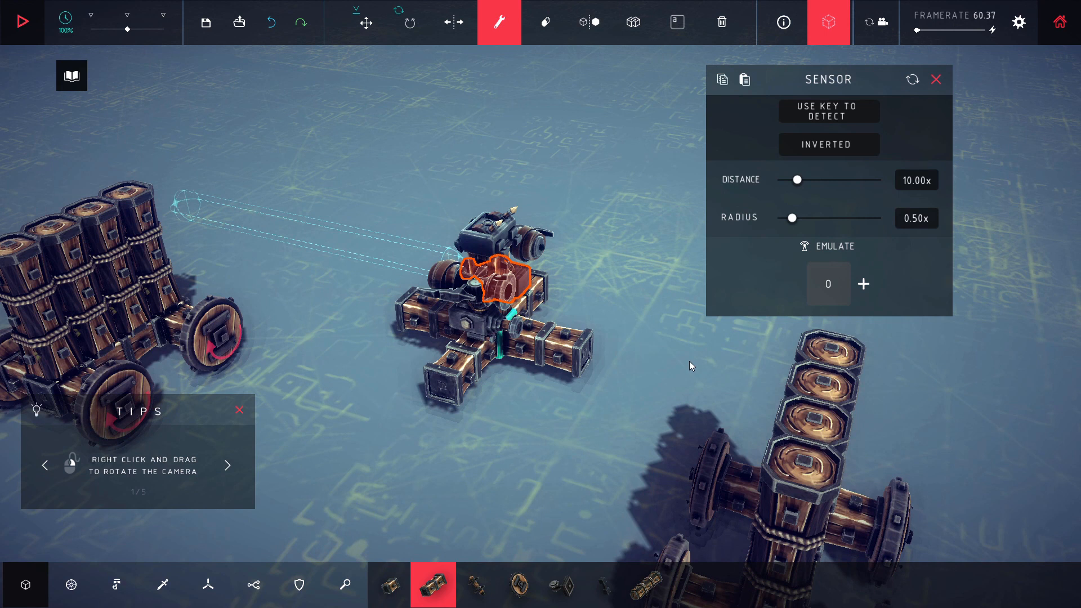
mouse_move(565, 318)
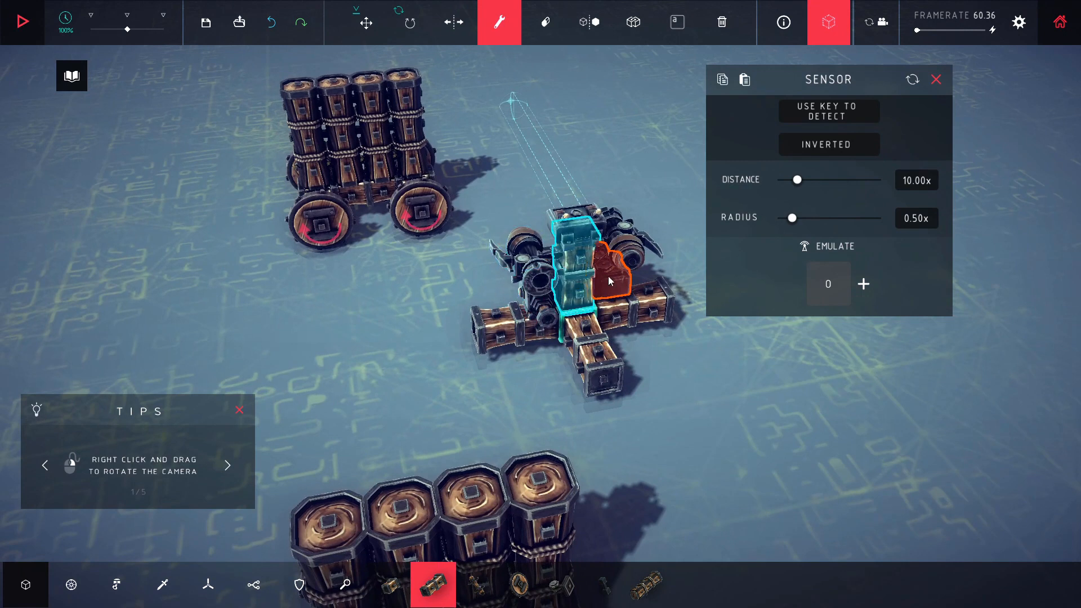
mouse_move(911, 79)
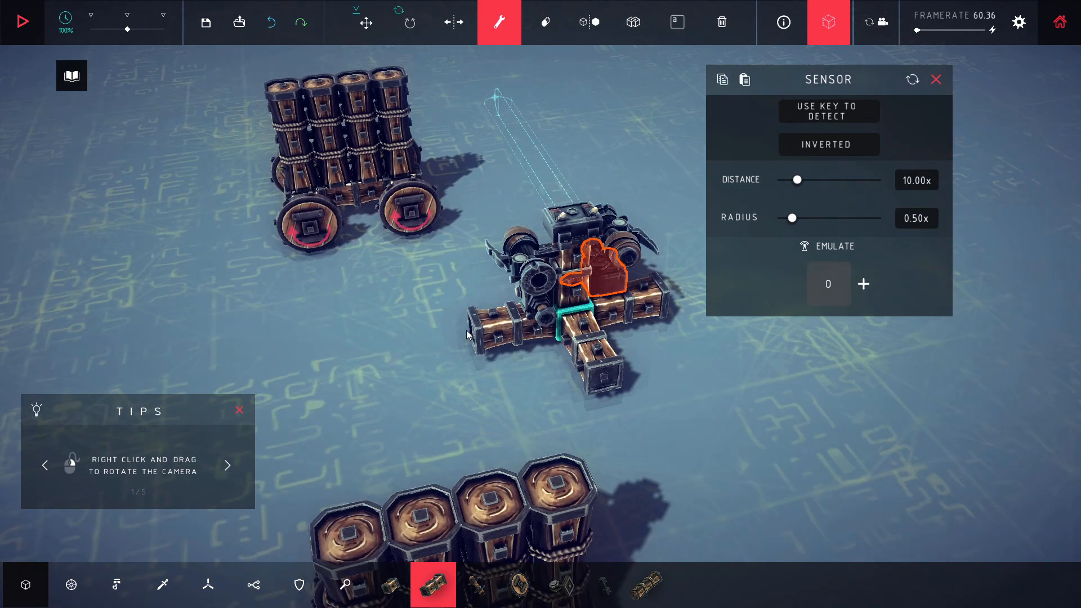
click(22, 22)
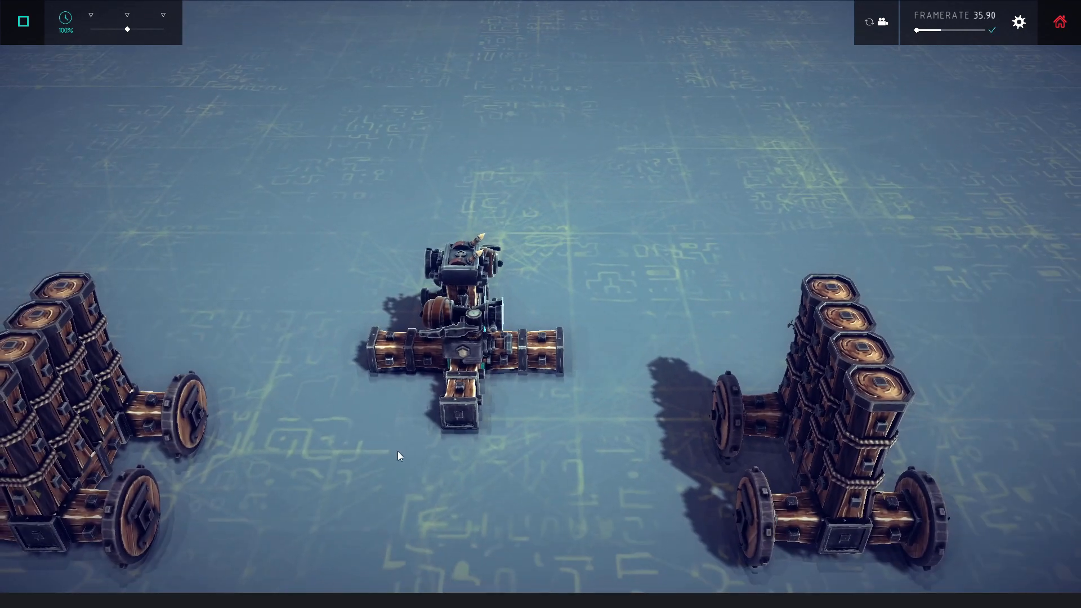